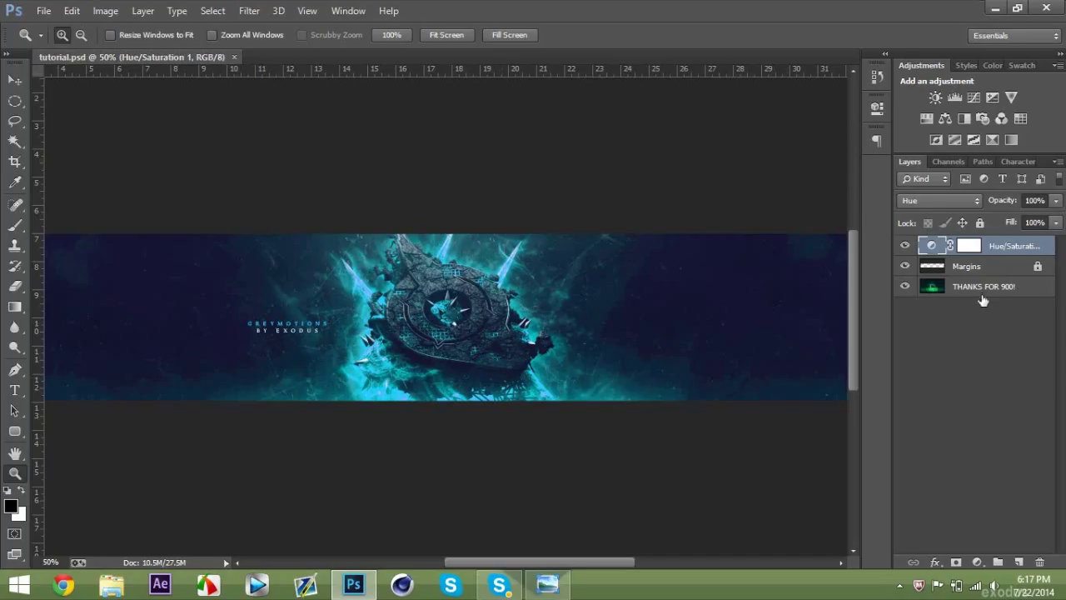
# Step: Select the THANKS FOR 900! layer and duplicate it with Ctrl+J
pyautogui.click(983, 285)
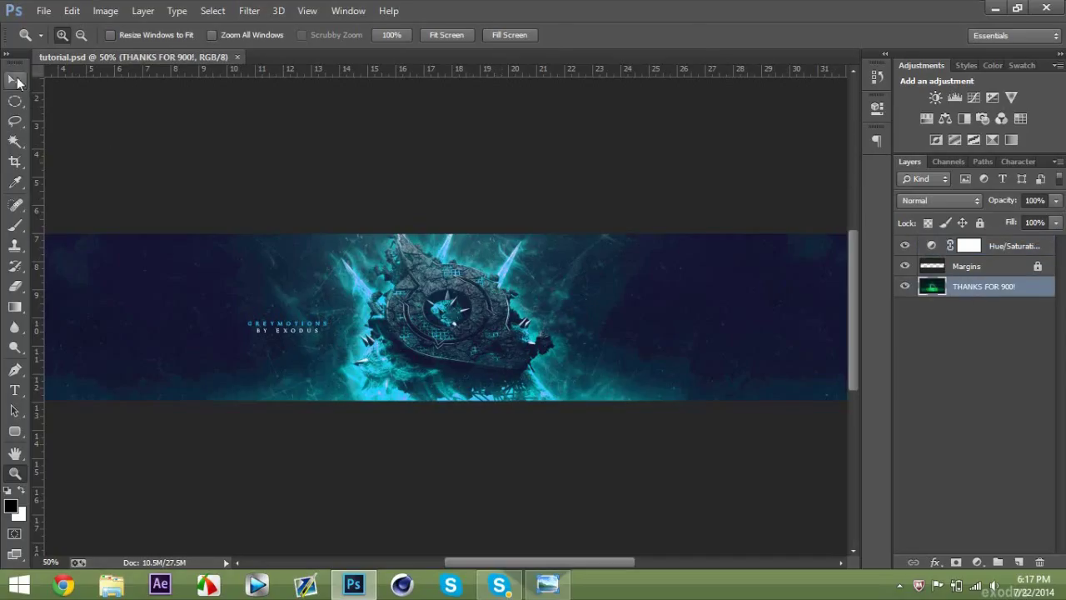
pyautogui.click(15, 80)
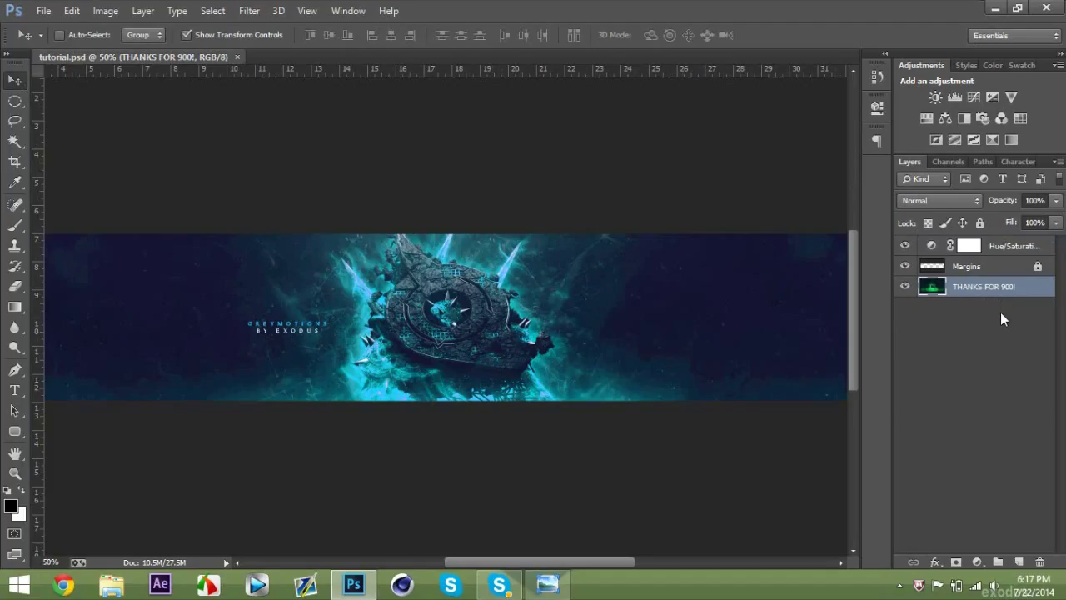
pyautogui.press('ctrl+j')
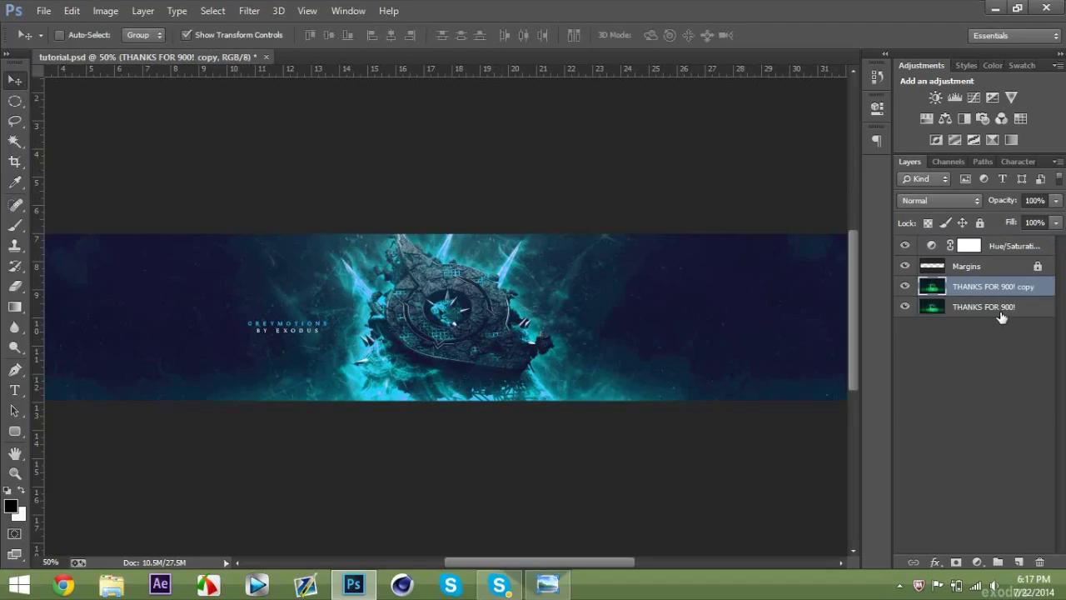
# Step: Apply a Gaussian Blur filter to the duplicated layer
pyautogui.click(249, 10)
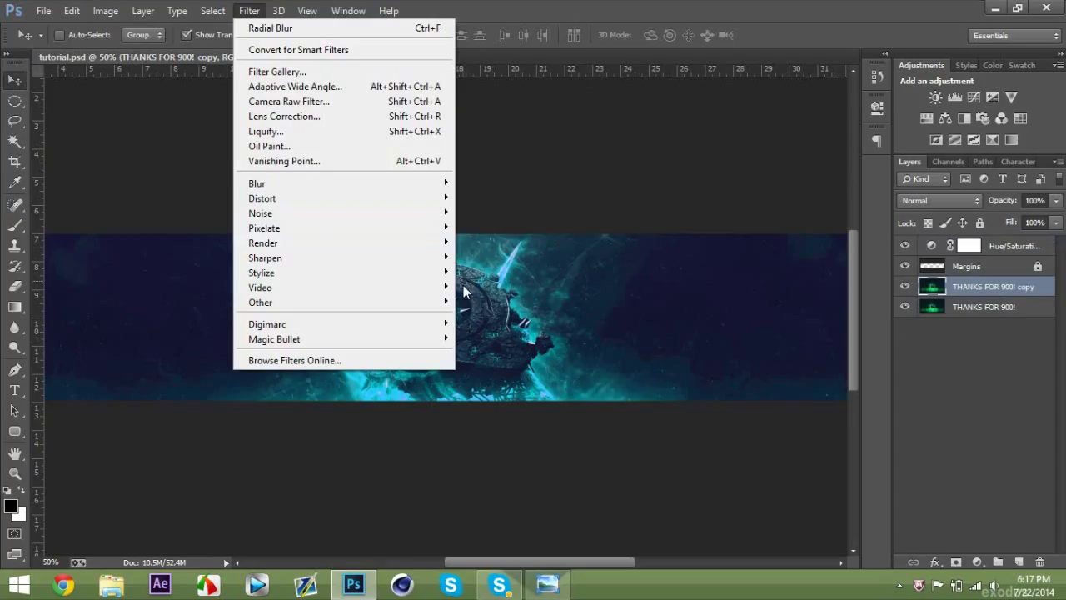
pyautogui.click(257, 183)
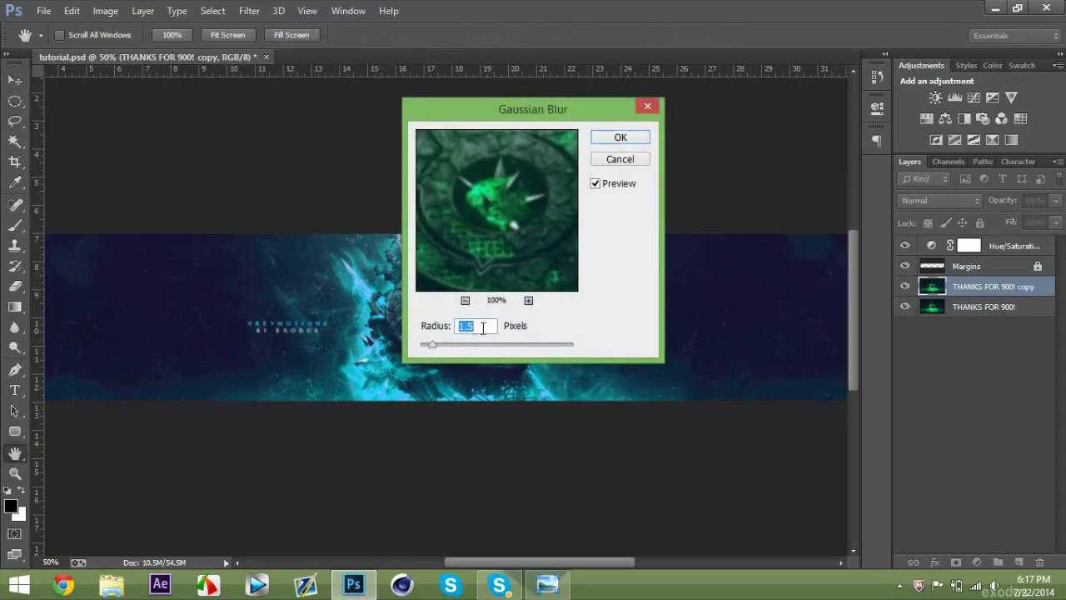
pyautogui.click(620, 136)
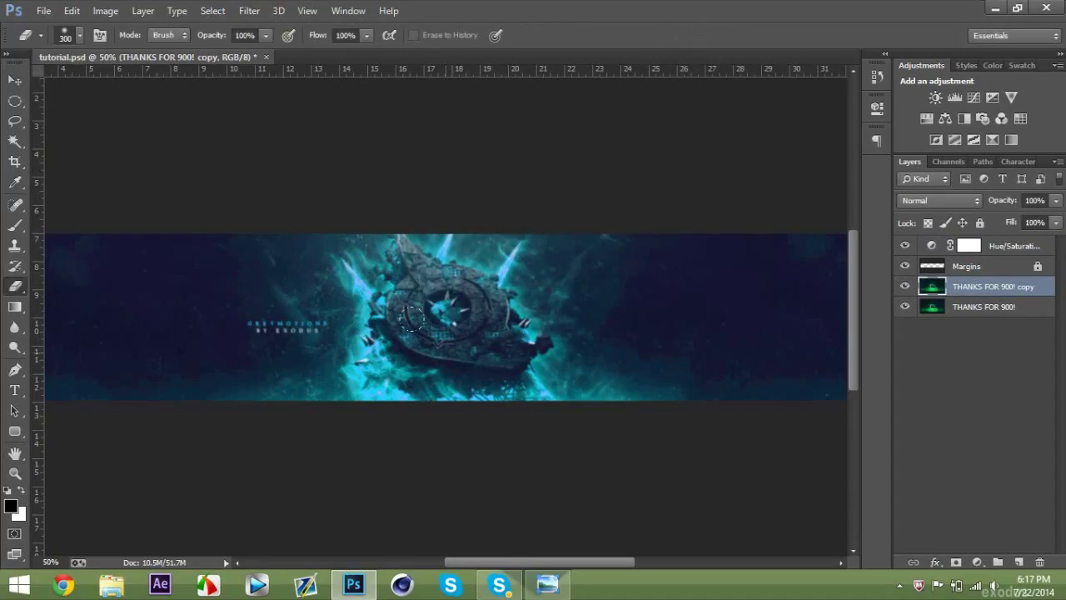
# Step: Erase areas of the blurred copy so the sharp banner beneath shows through
pyautogui.moveTo(409, 317); pyautogui.dragTo(441, 308)
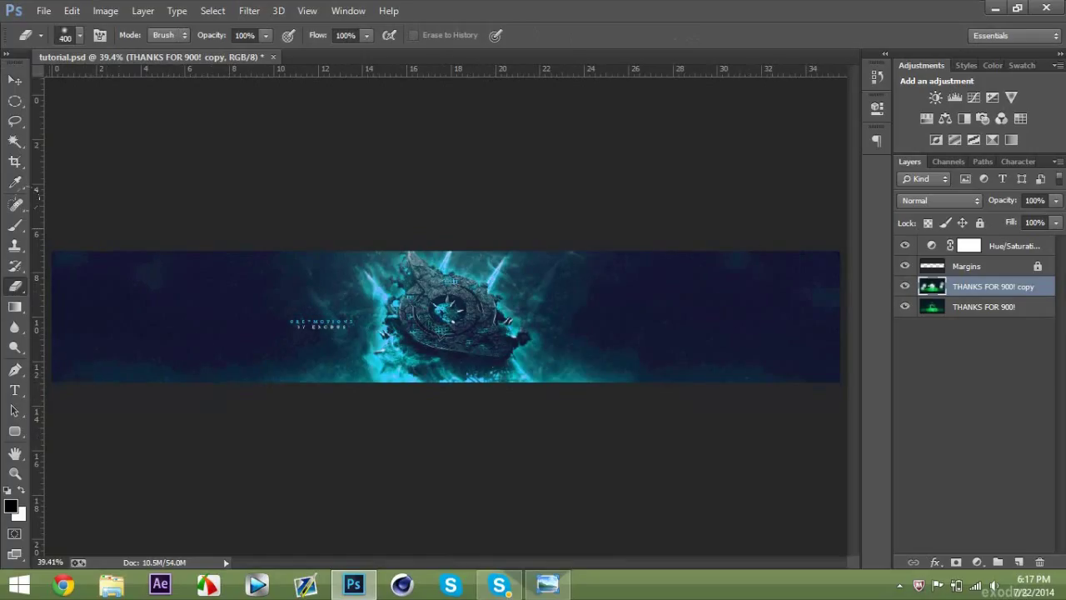
pyautogui.click(992, 307)
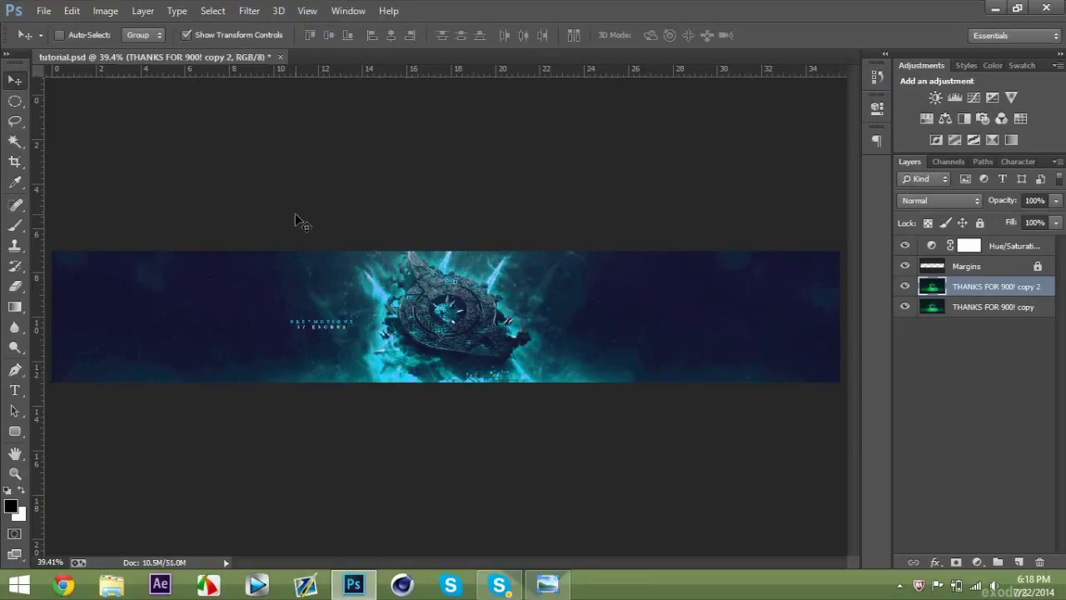
# Step: Apply a Radial Blur to the top copy: Zoom method, amount 10, Good quality
pyautogui.click(248, 10)
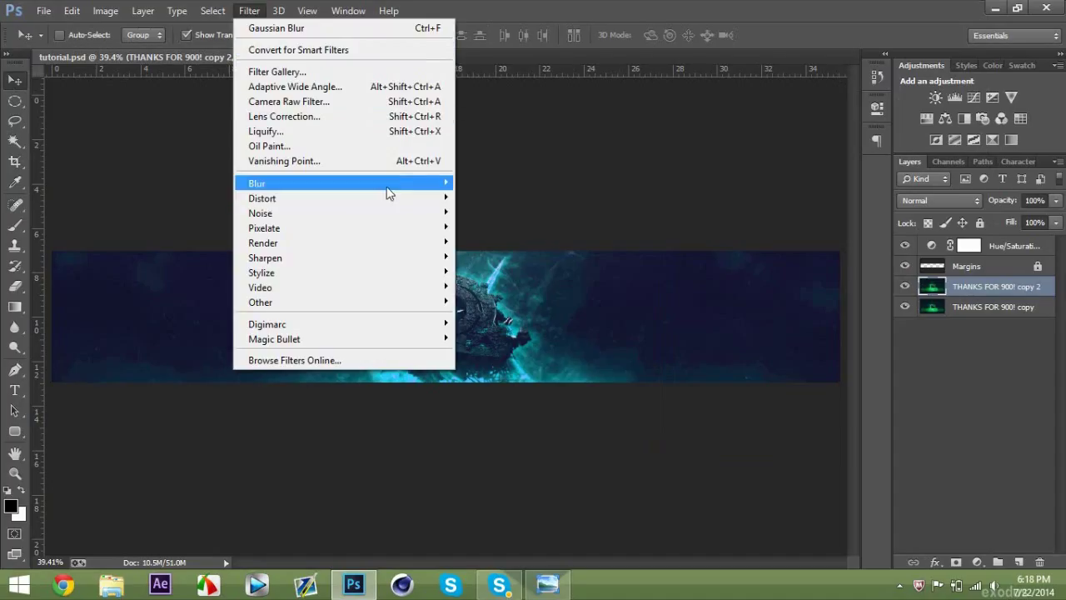
pyautogui.click(266, 183)
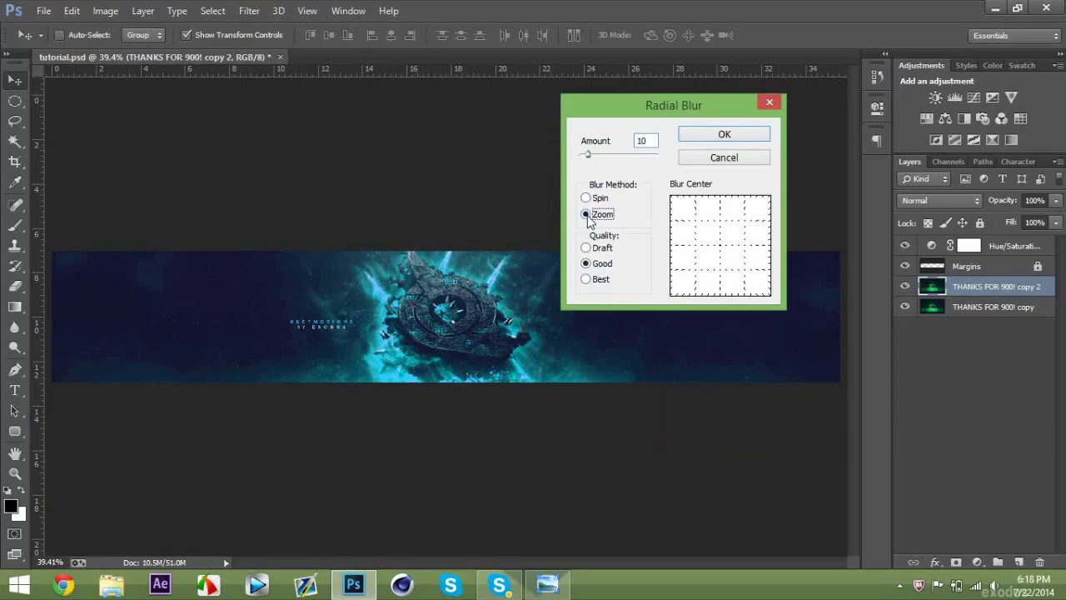
pyautogui.moveTo(591, 221)
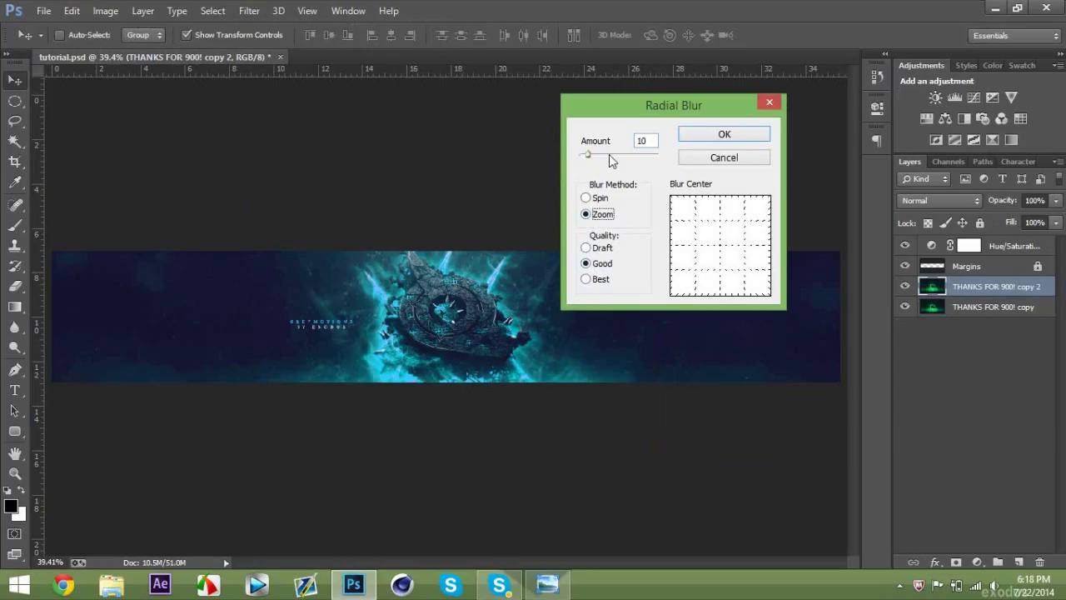
pyautogui.moveTo(588, 293)
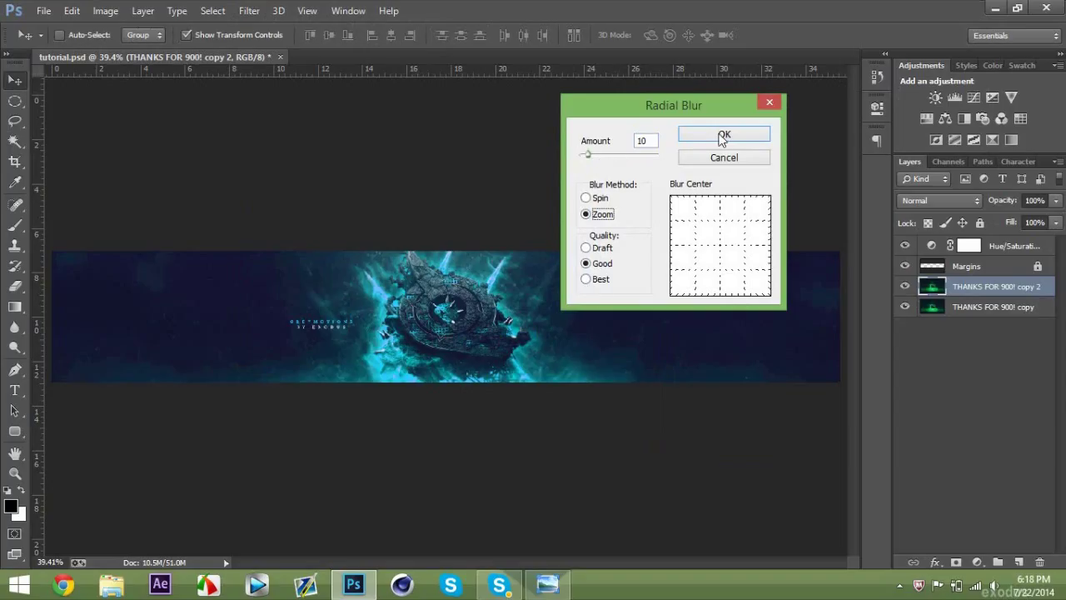
pyautogui.click(723, 135)
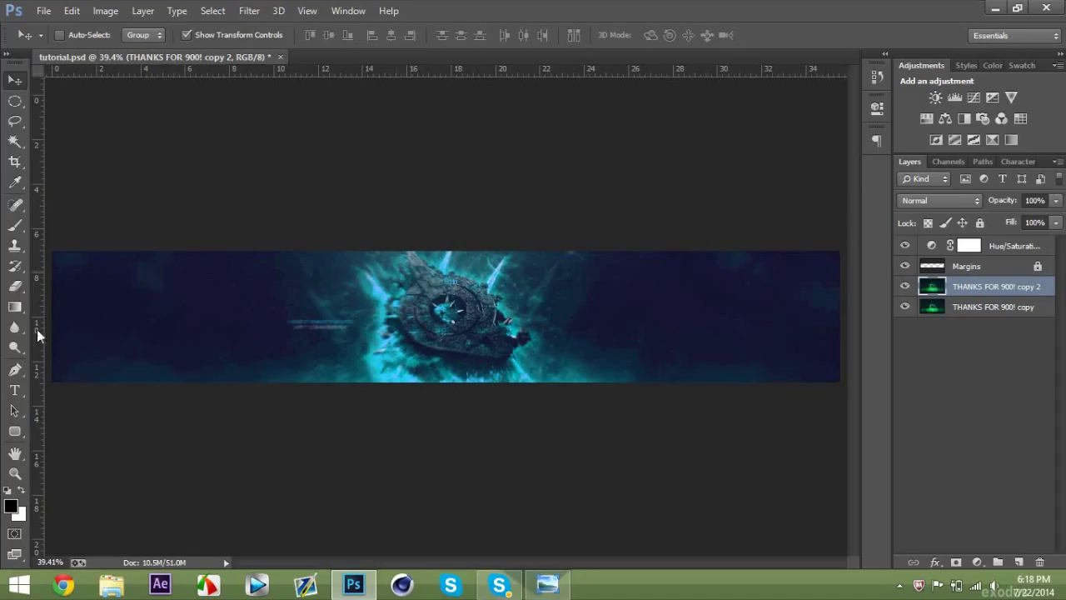
# Step: Set the blurred layer to Lighten and erase the blur over the GREYMOTIONS title
pyautogui.click(939, 200)
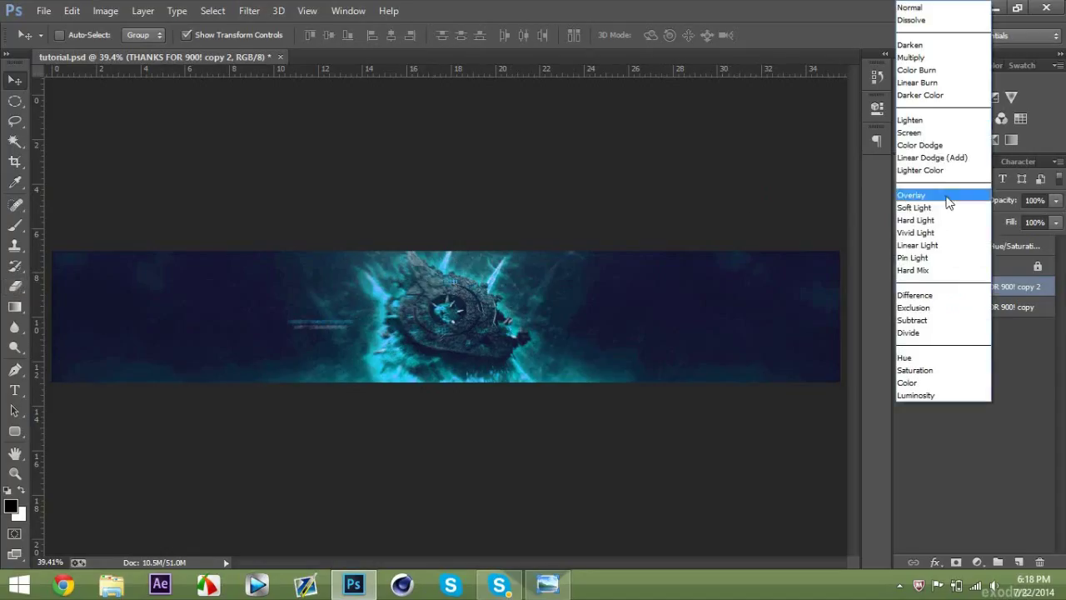
pyautogui.click(909, 119)
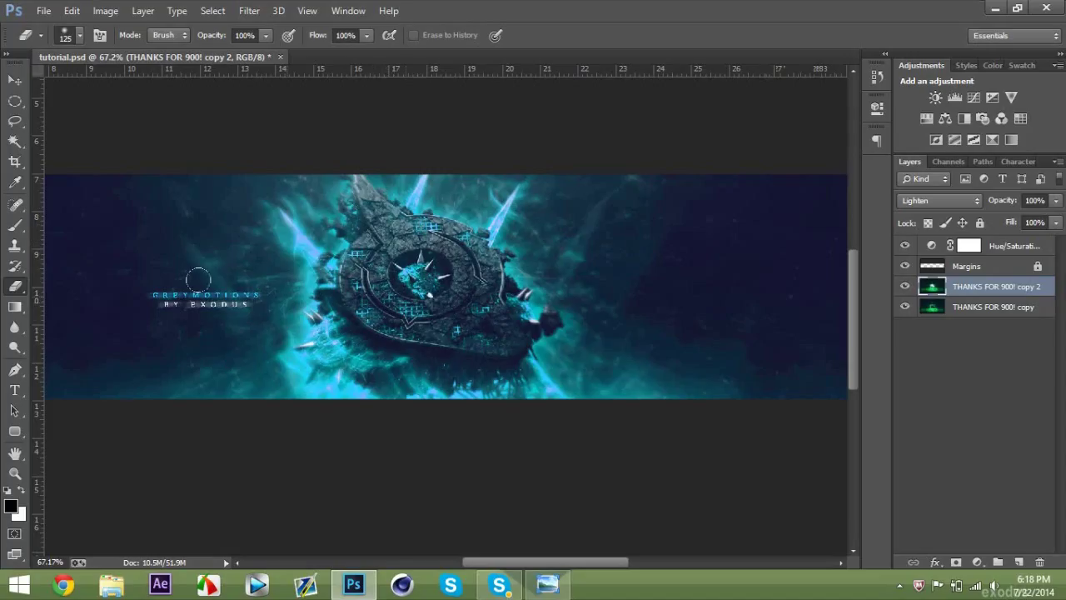
pyautogui.moveTo(198, 279); pyautogui.dragTo(546, 306)
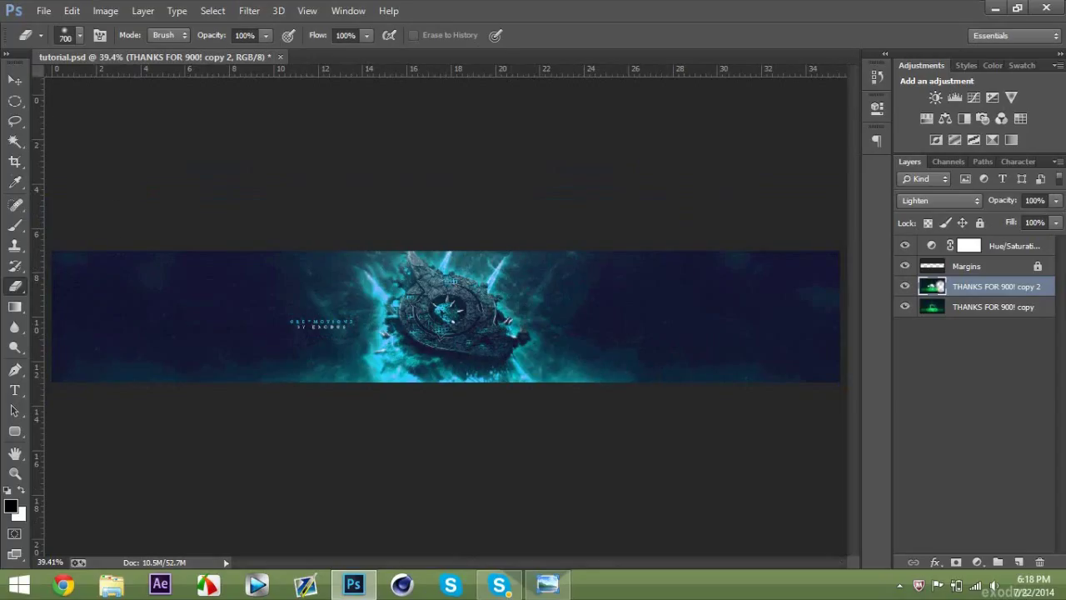
pyautogui.click(14, 80)
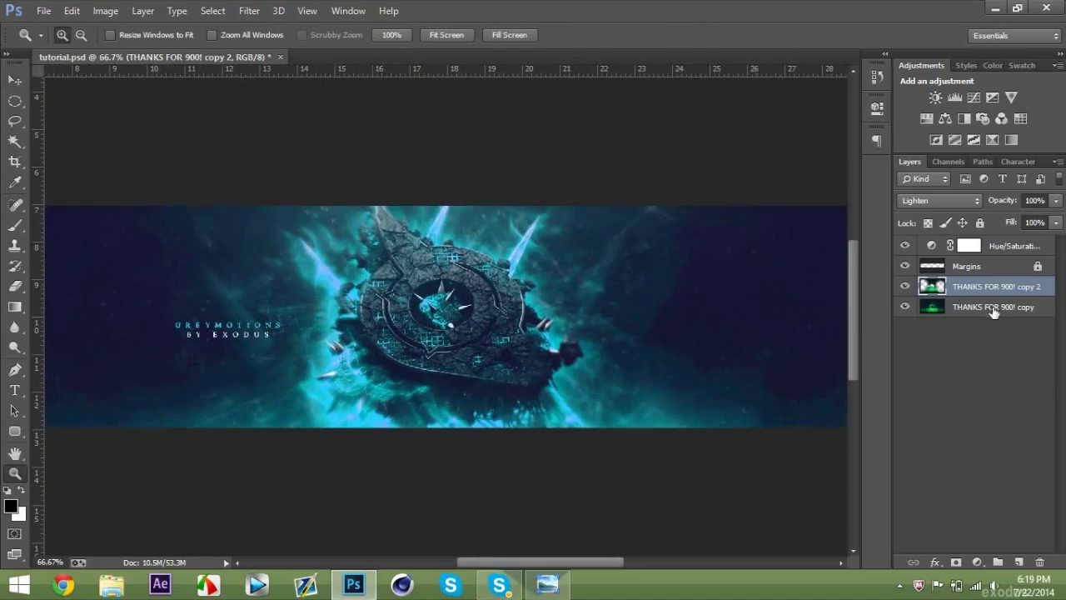
# Step: Merge the two banner layers, then apply a High Pass filter with radius 2.0
pyautogui.rightClick(993, 306)
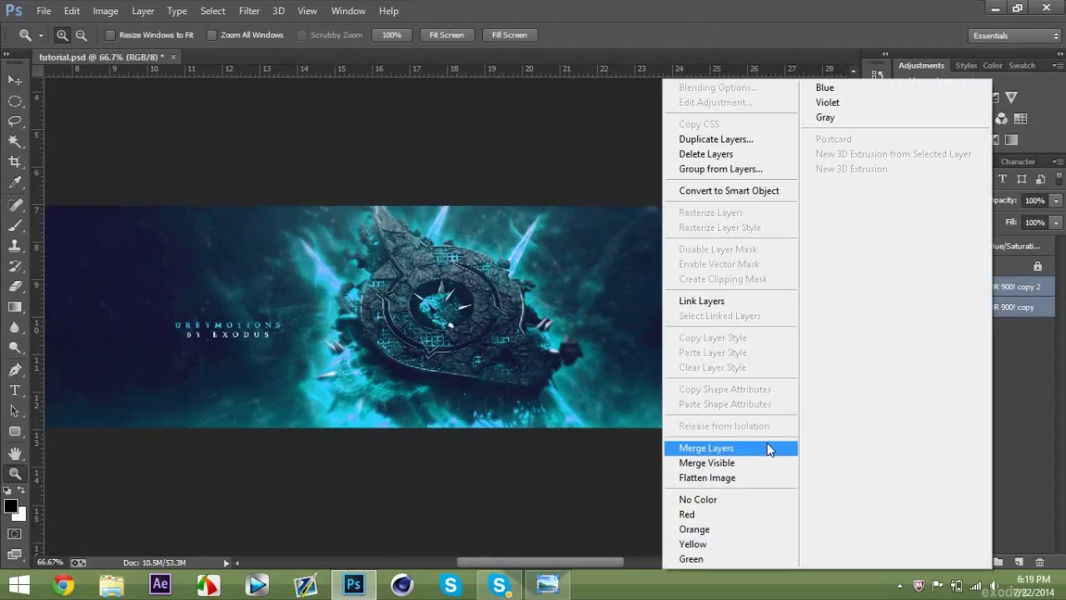
pyautogui.click(706, 447)
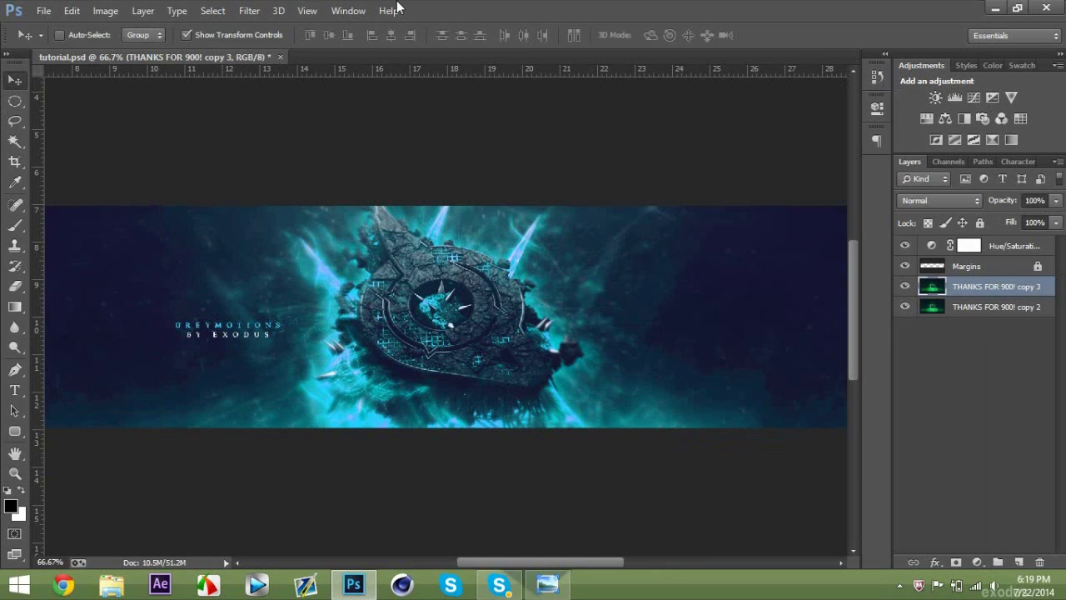
pyautogui.click(249, 10)
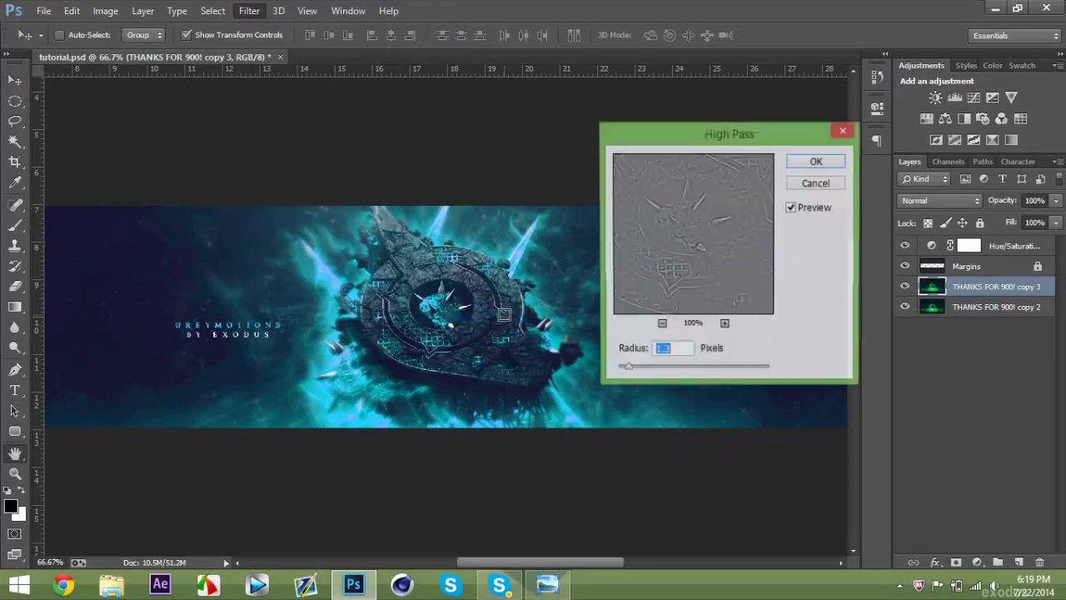
pyautogui.moveTo(625, 367); pyautogui.dragTo(629, 369)
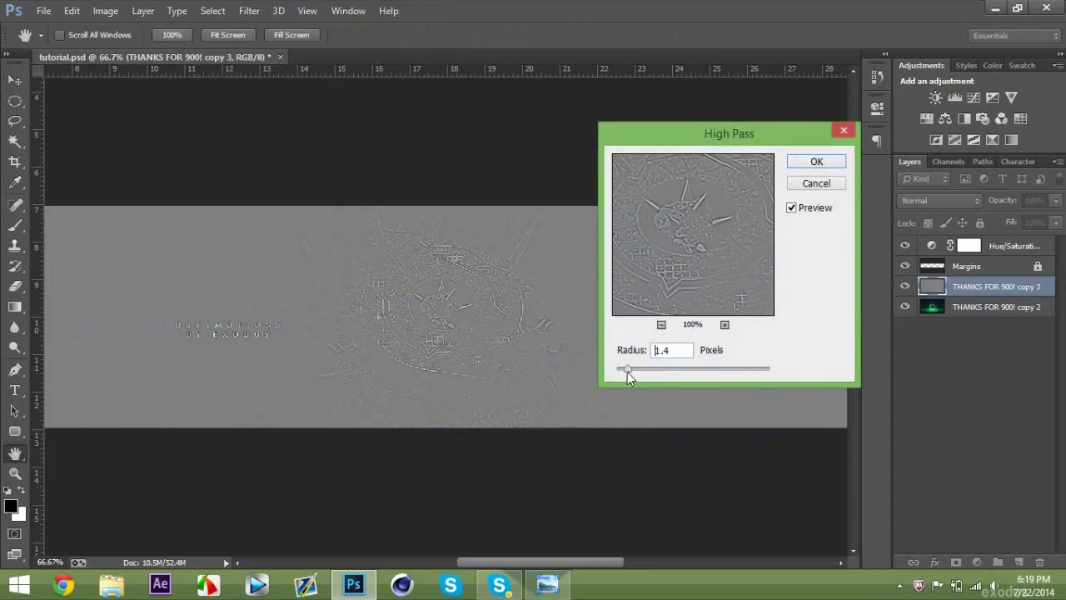
pyautogui.moveTo(627, 369); pyautogui.dragTo(633, 368)
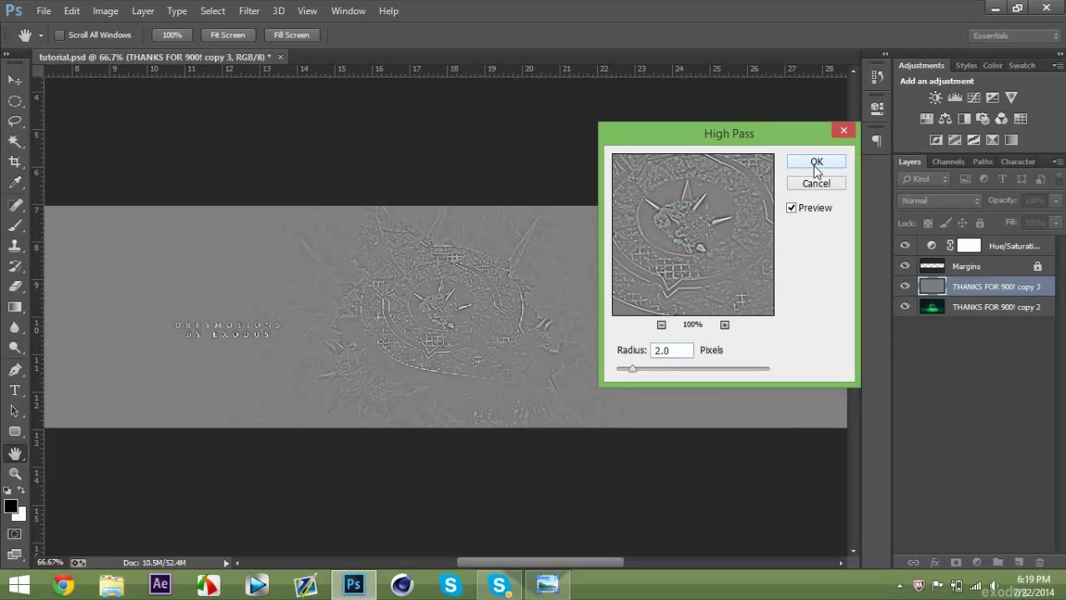
pyautogui.click(816, 161)
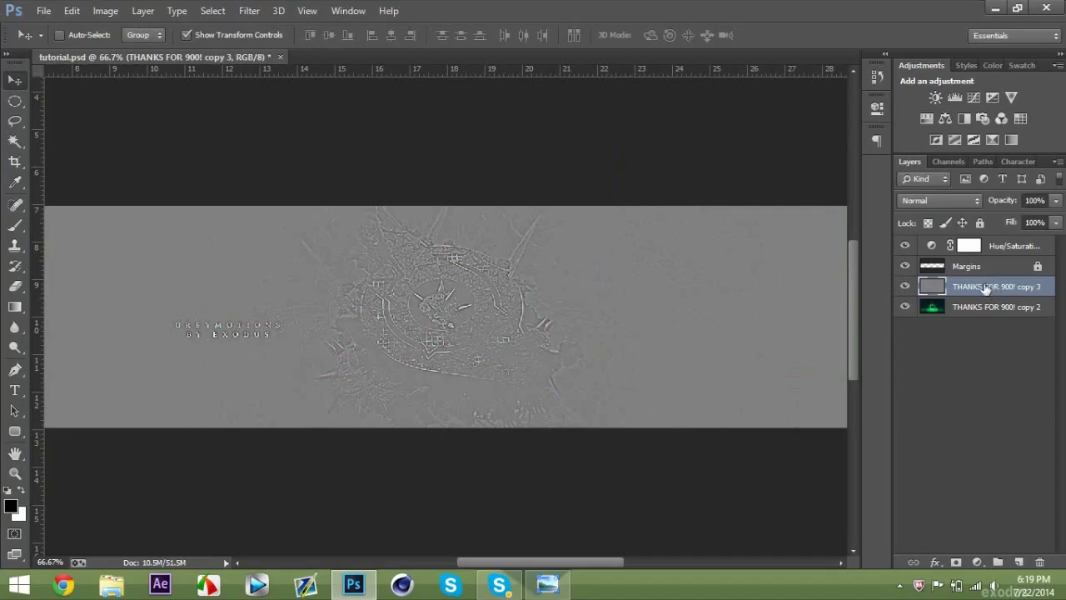
# Step: Switch the high-pass layer to Overlay and toggle its visibility to compare
pyautogui.click(939, 200)
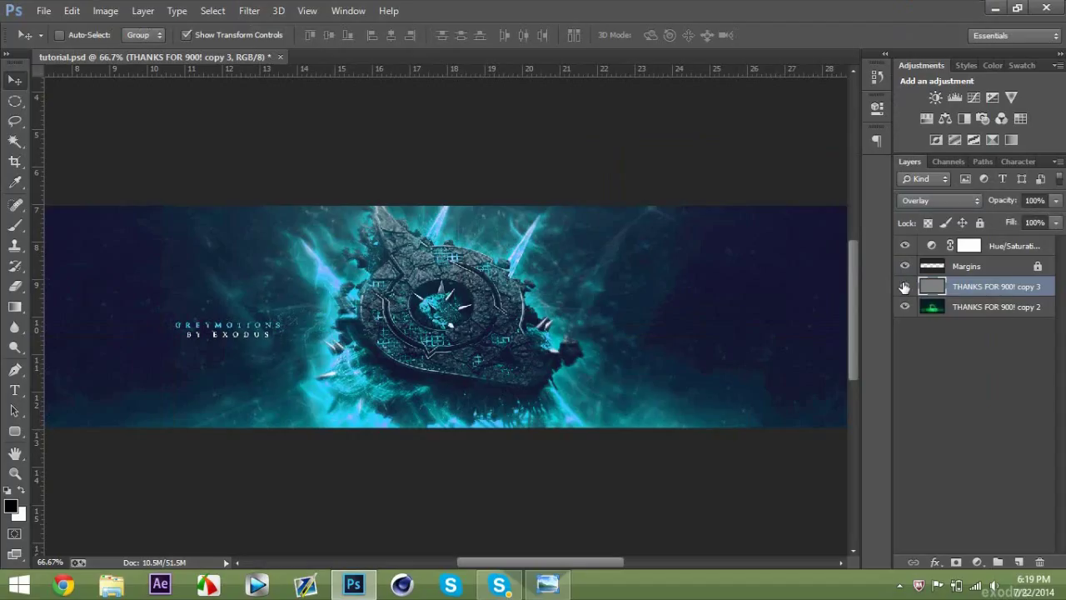
pyautogui.click(905, 286)
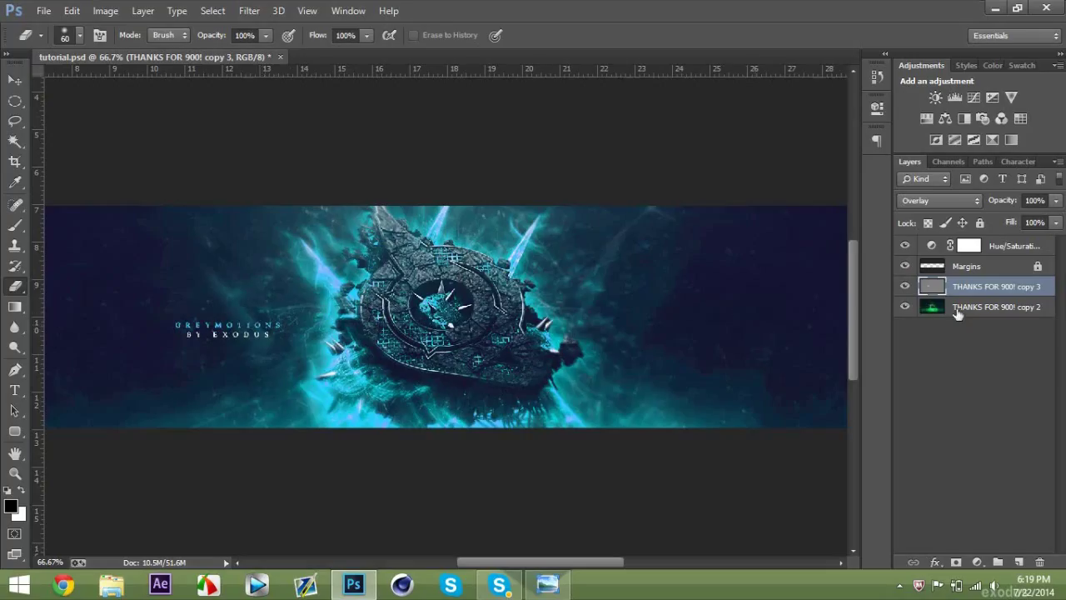
pyautogui.moveTo(993, 318)
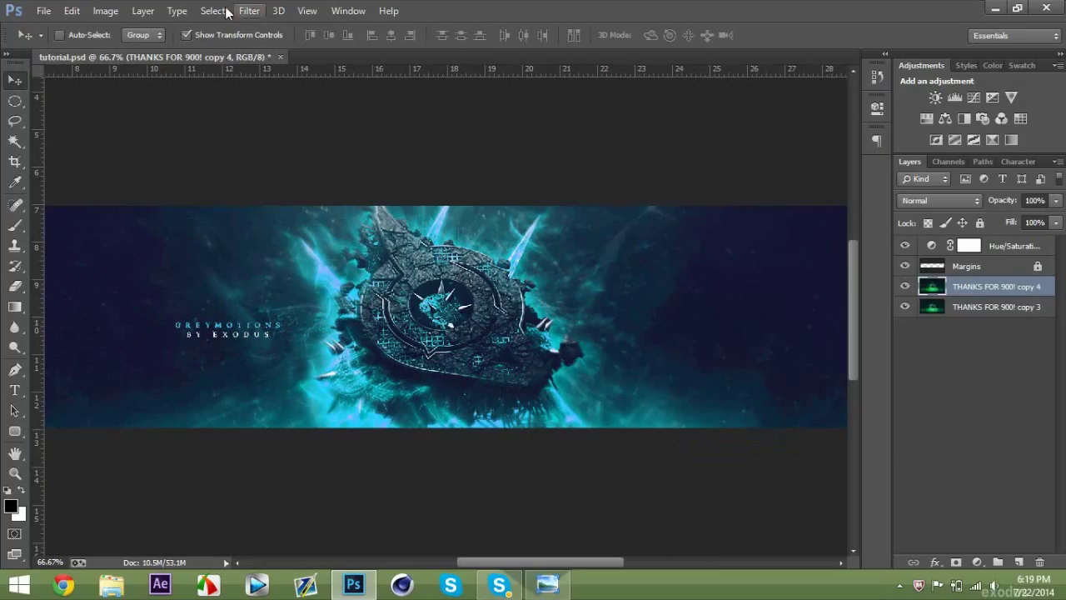
# Step: Merge the Overlay layer down into the banner and clean up the extra copy
pyautogui.click(249, 11)
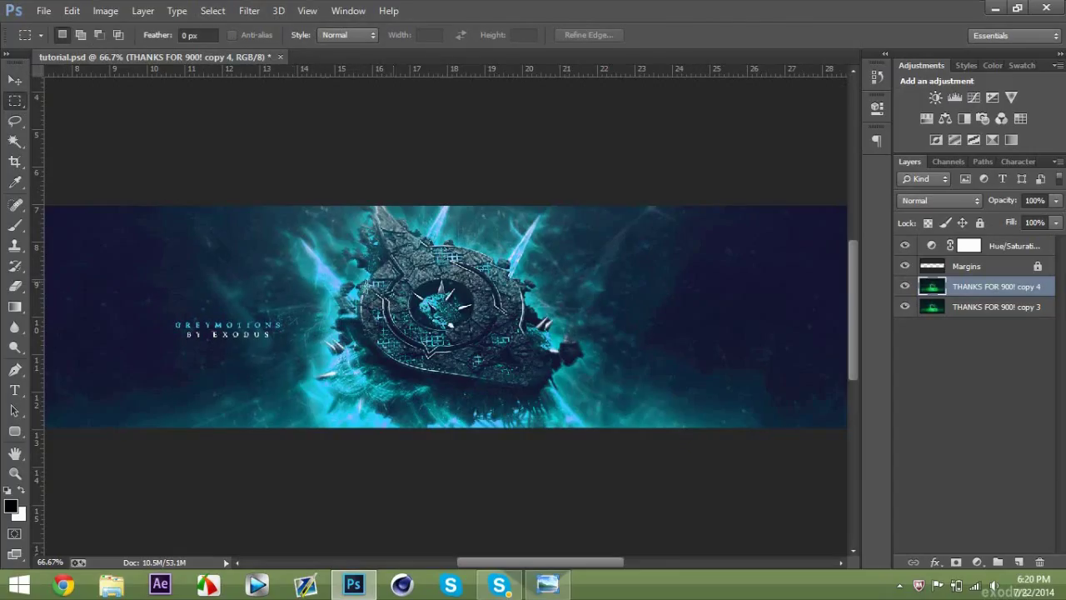
pyautogui.moveTo(283, 277); pyautogui.dragTo(404, 296)
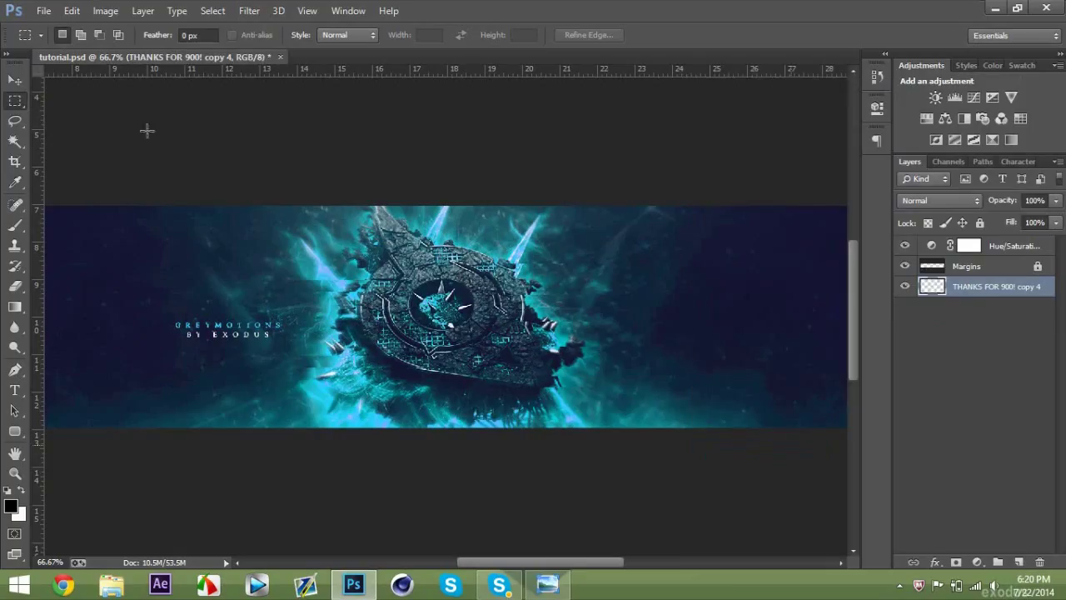
pyautogui.click(14, 80)
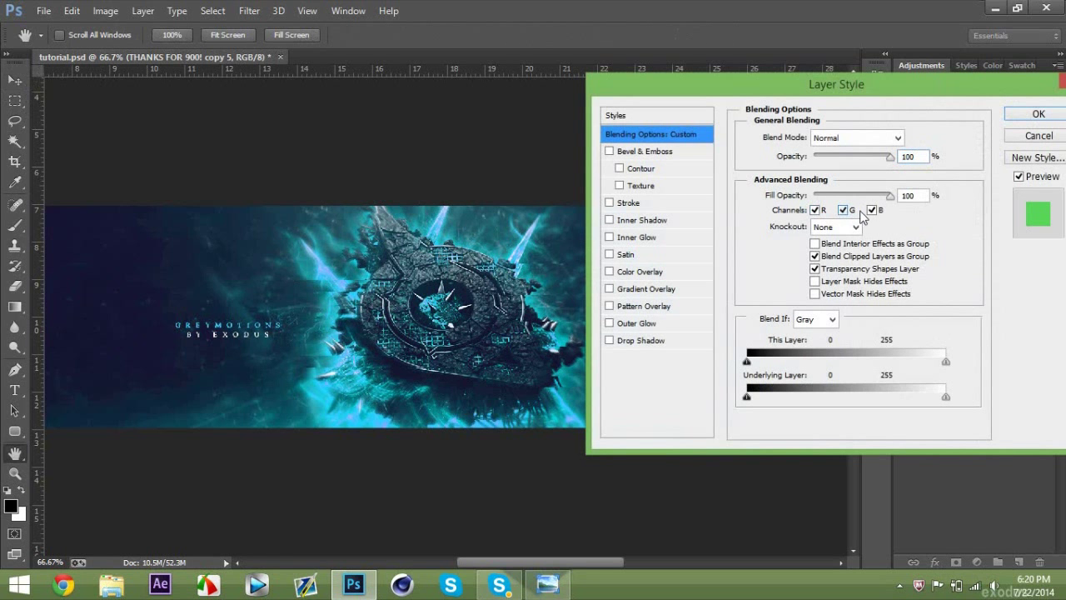
# Step: Limit one banner copy to the red channel and the other to green and blue
pyautogui.click(837, 210)
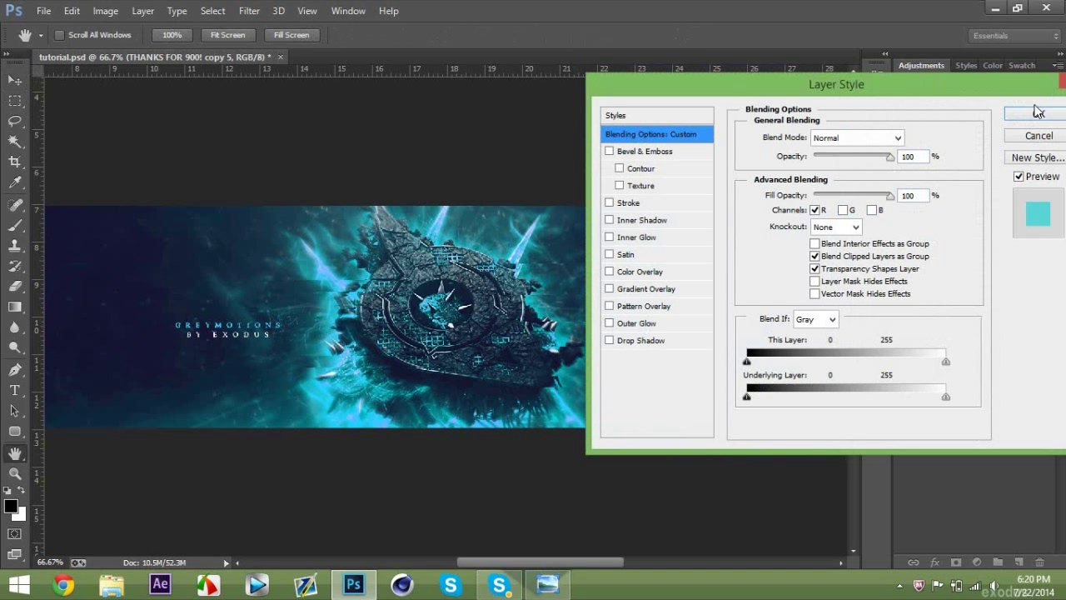
pyautogui.click(1033, 112)
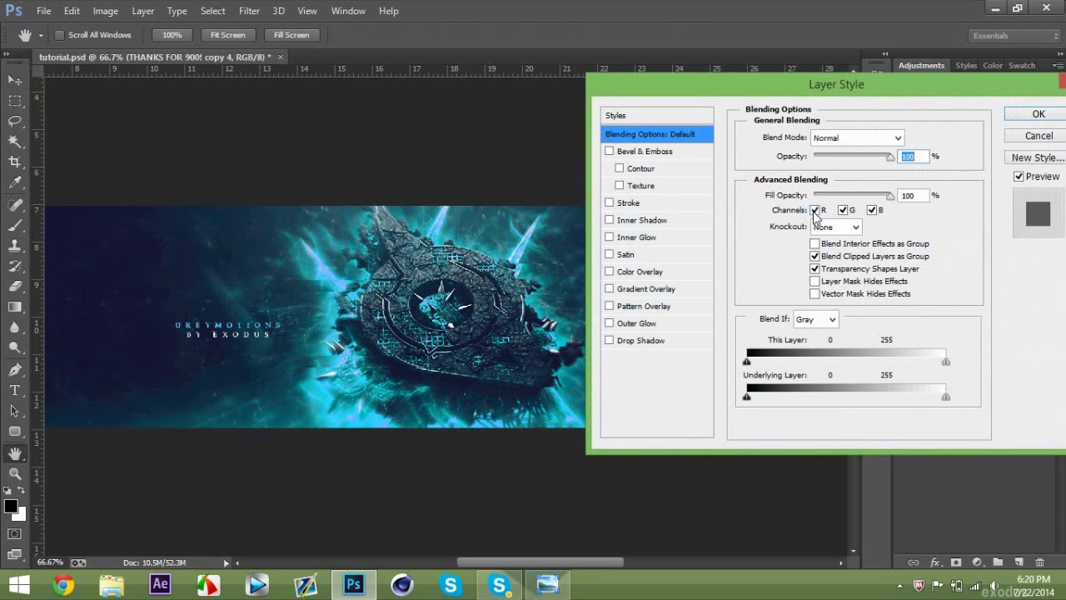
pyautogui.click(1033, 114)
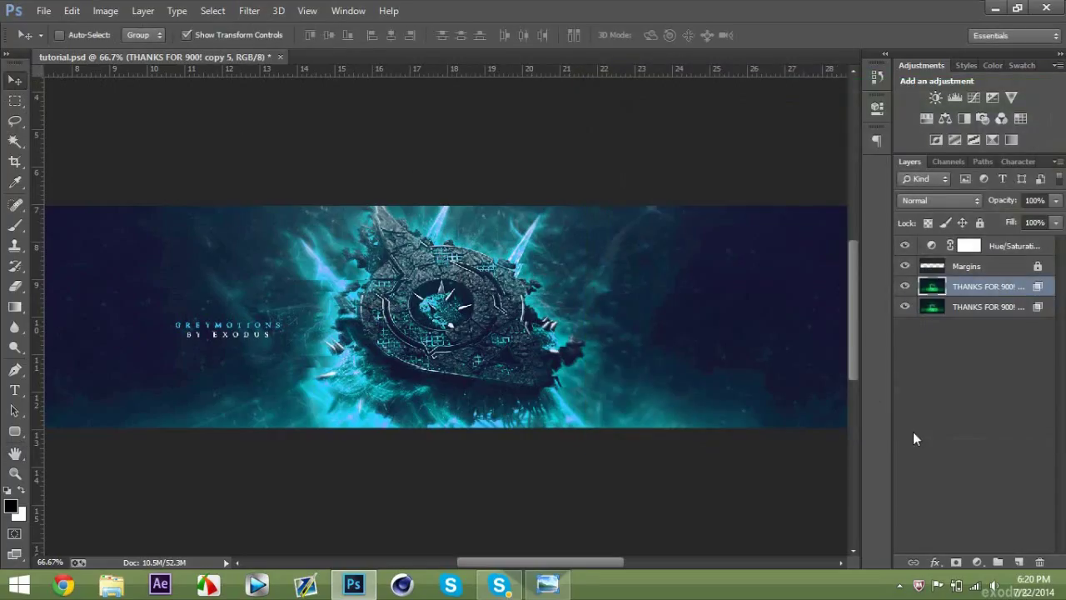
pyautogui.moveTo(513, 333)
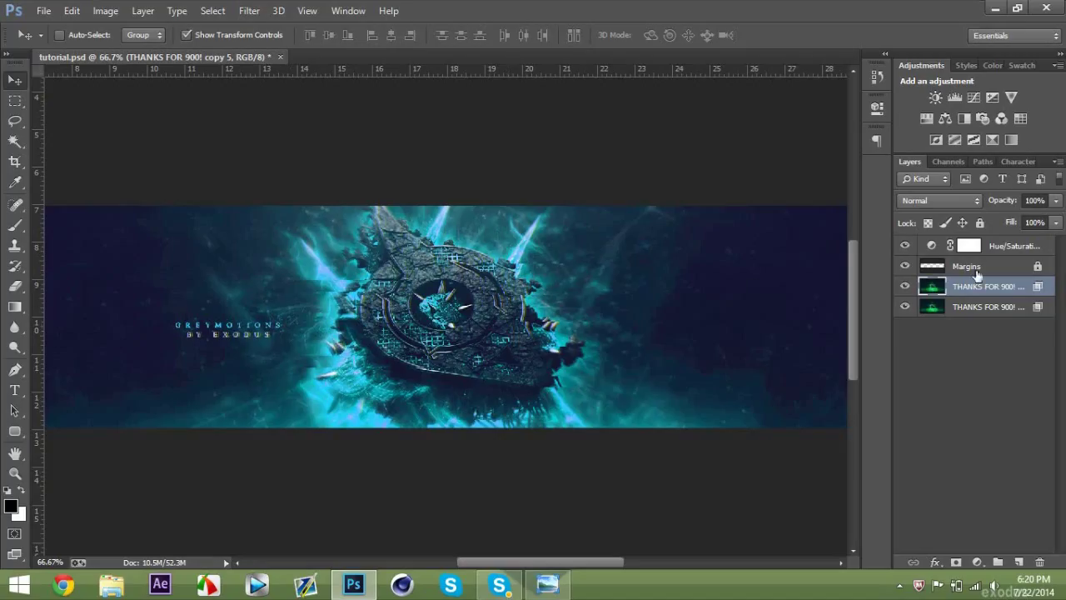
pyautogui.click(905, 245)
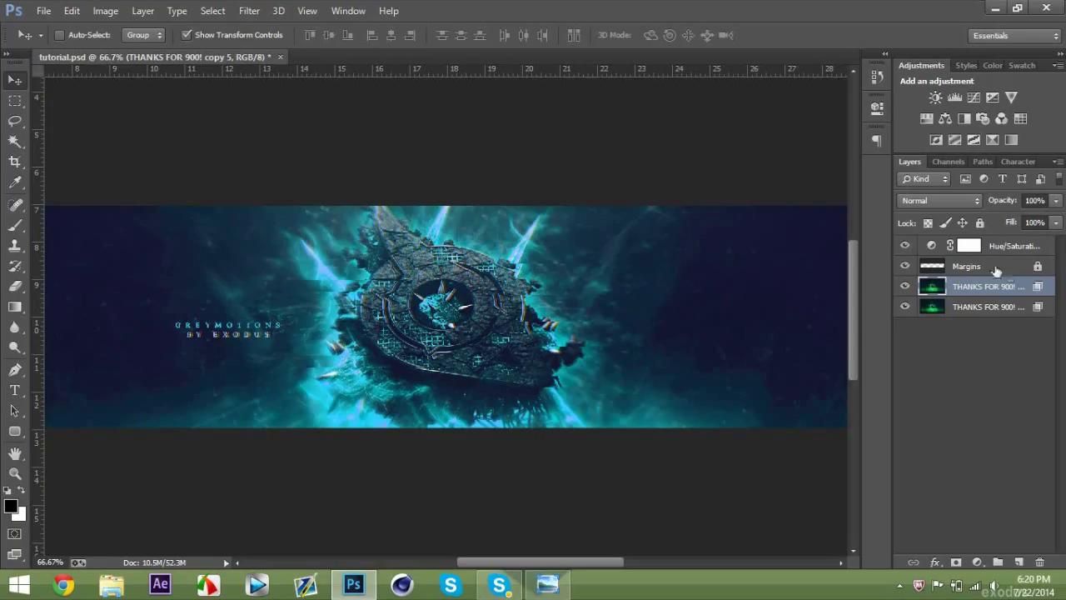
pyautogui.click(1012, 245)
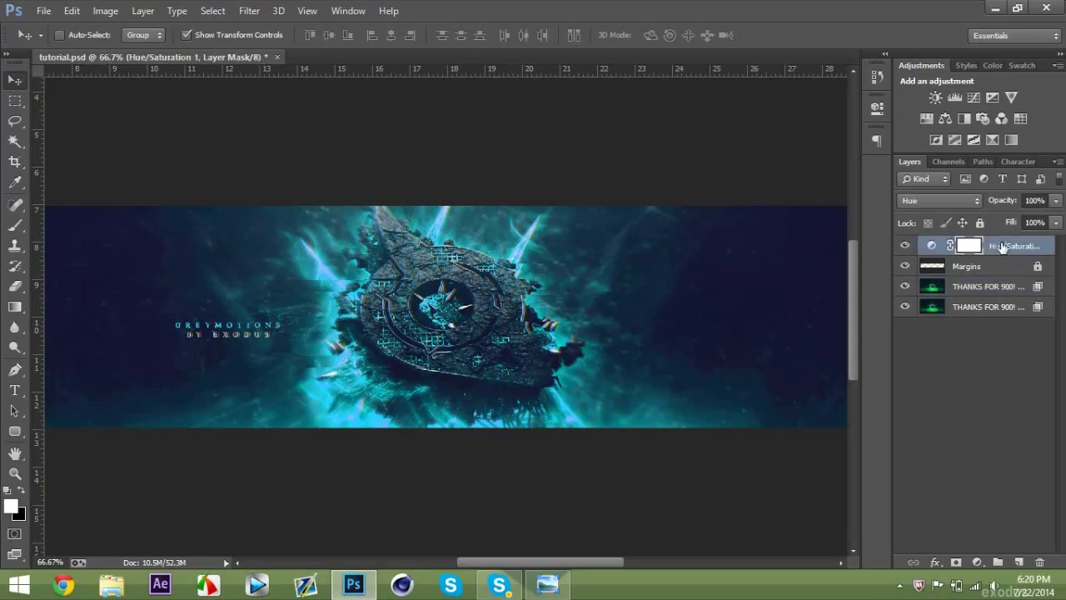
# Step: Merge visible layers into one banner layer and add an empty layer above
pyautogui.rightClick(1000, 245)
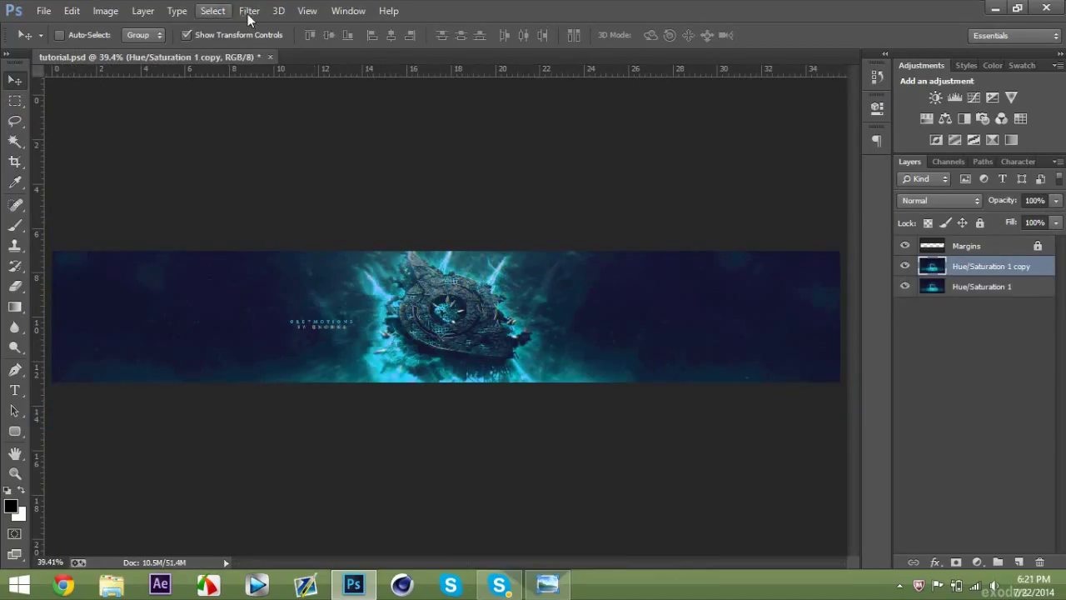
pyautogui.click(249, 10)
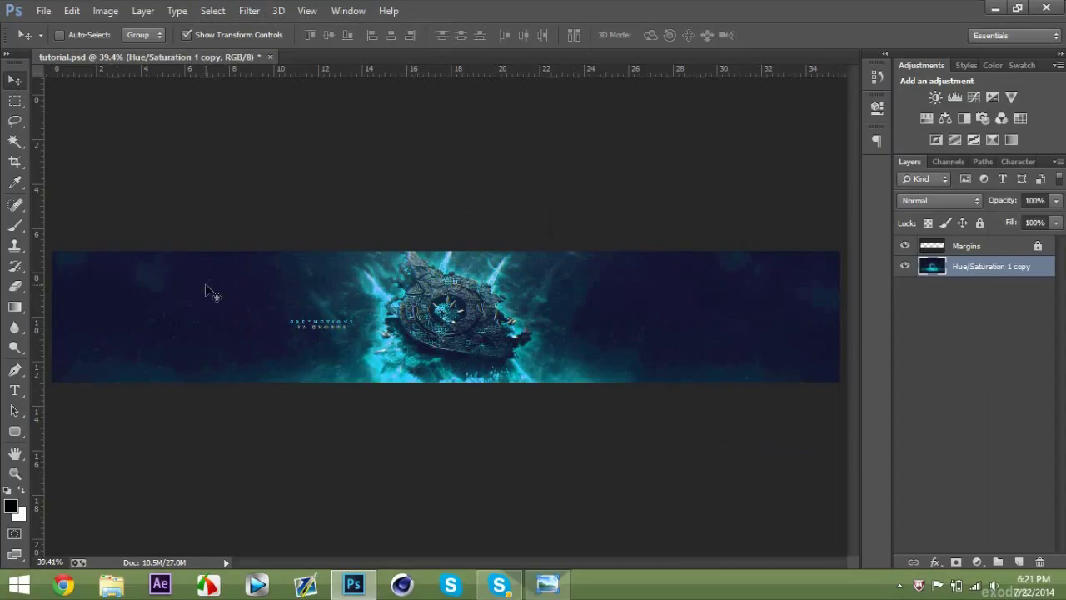
pyautogui.moveTo(1030, 494)
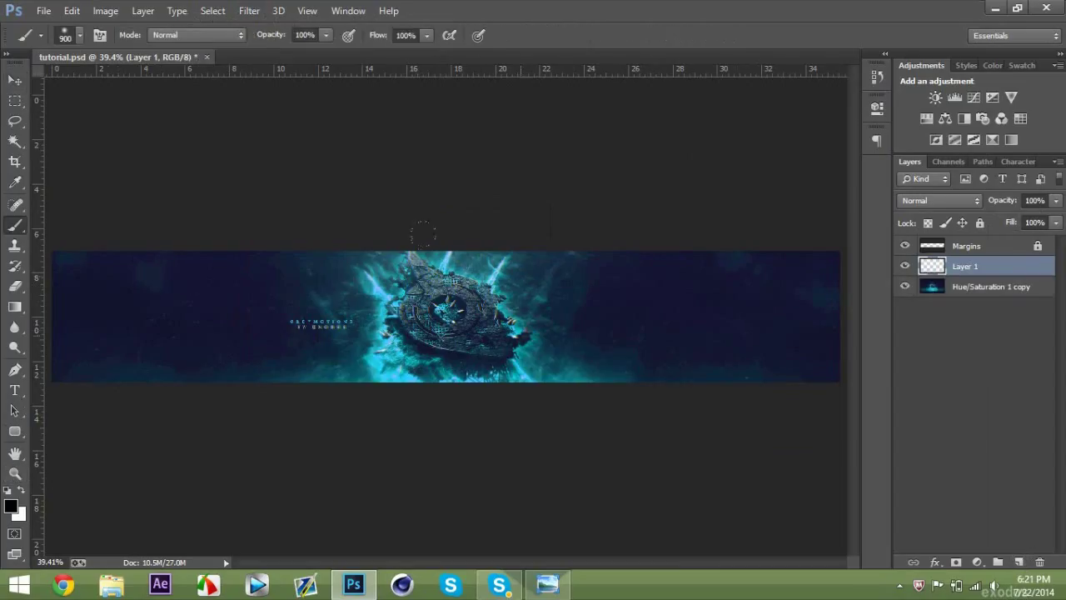
# Step: Pick a bright green foreground colour and change the green layer's blend mode
pyautogui.click(11, 505)
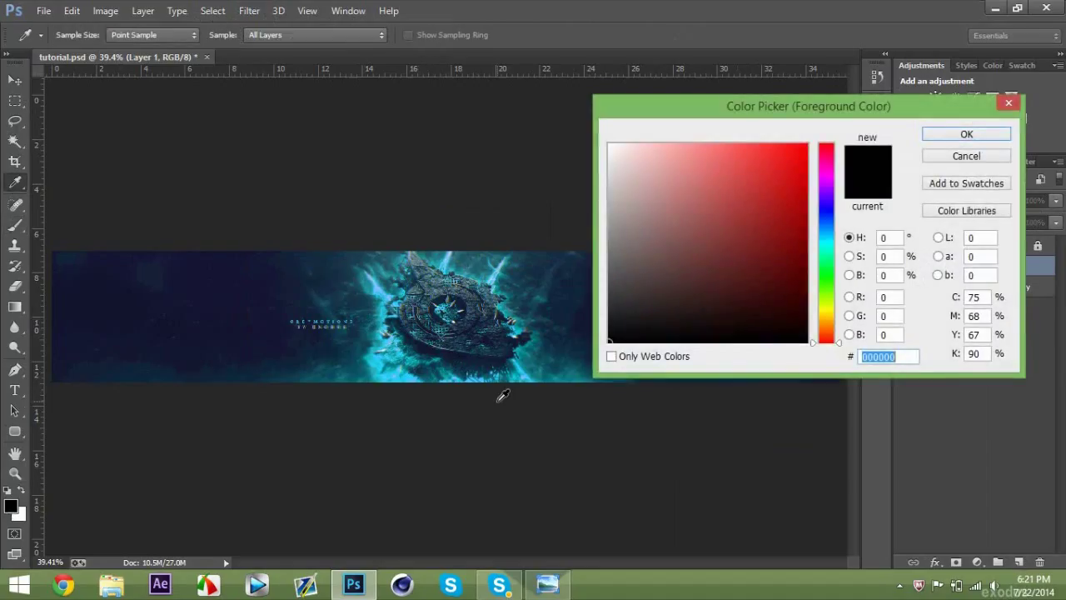
pyautogui.moveTo(852, 235)
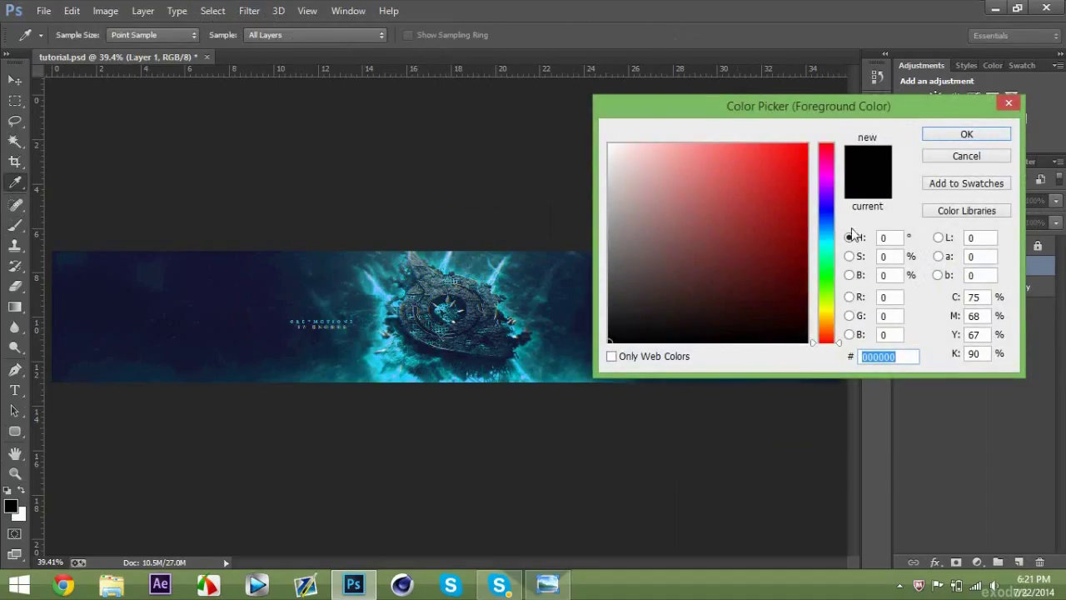
pyautogui.click(783, 140)
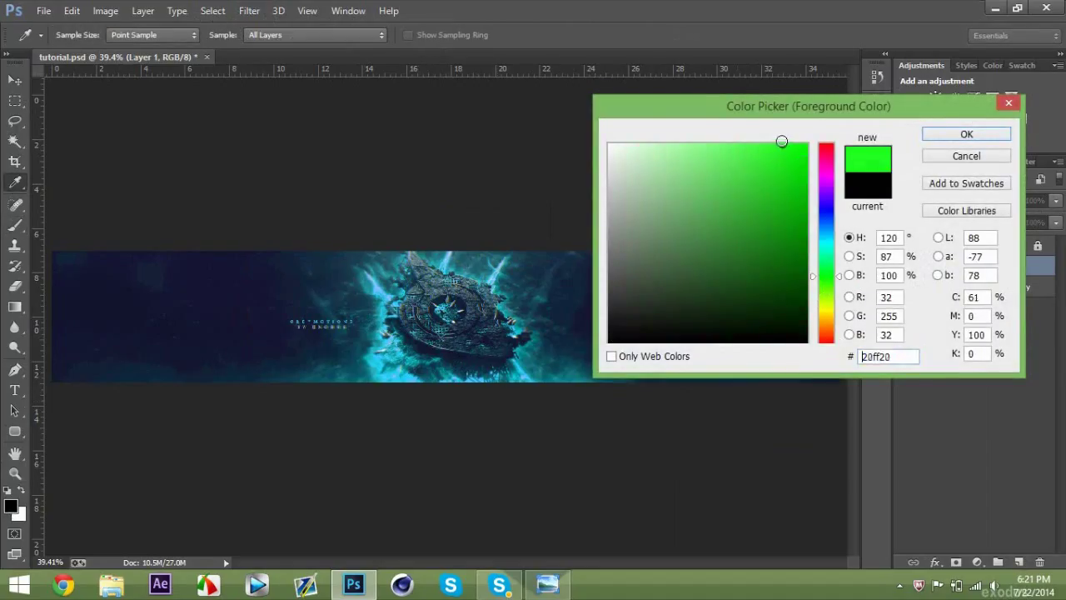
pyautogui.click(966, 134)
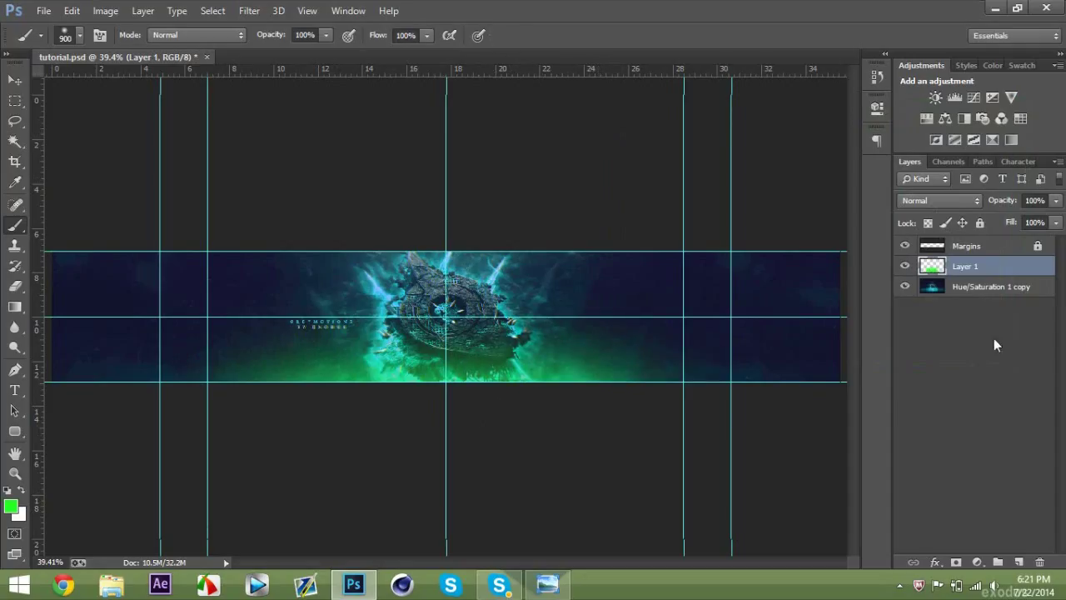
pyautogui.click(939, 200)
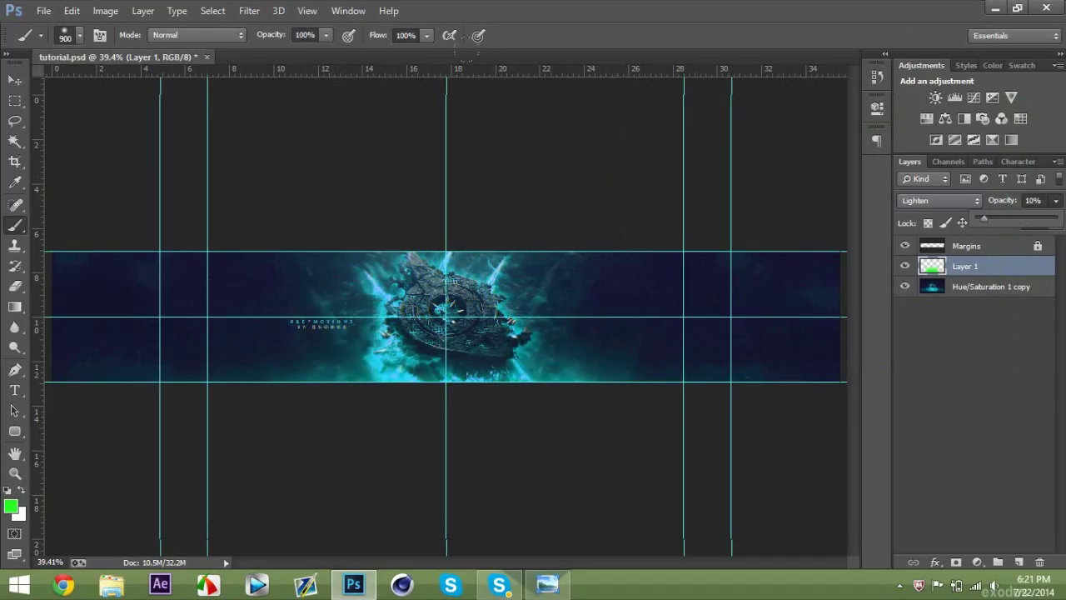
# Step: Paint a pink glow on the new layer and change its blend mode
pyautogui.click(12, 504)
pyautogui.write('ff23dd')
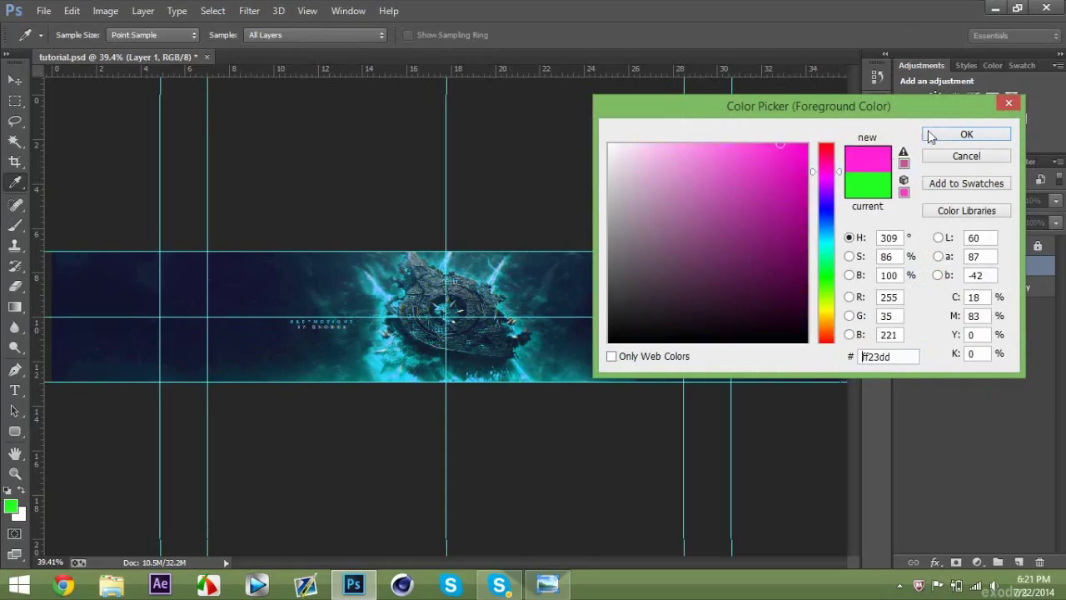
pyautogui.click(965, 134)
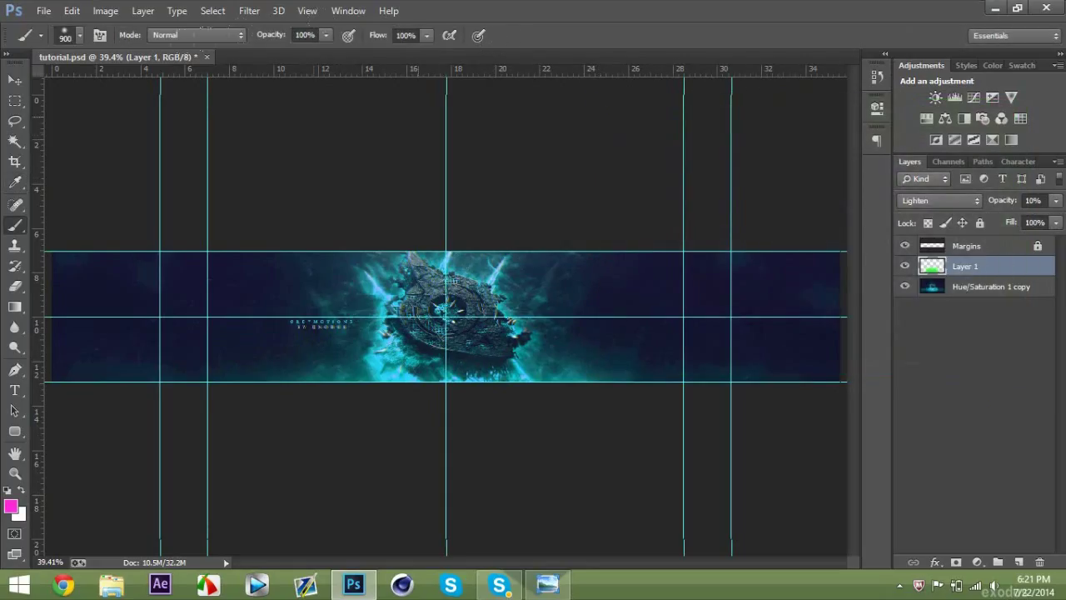
pyautogui.click(1018, 562)
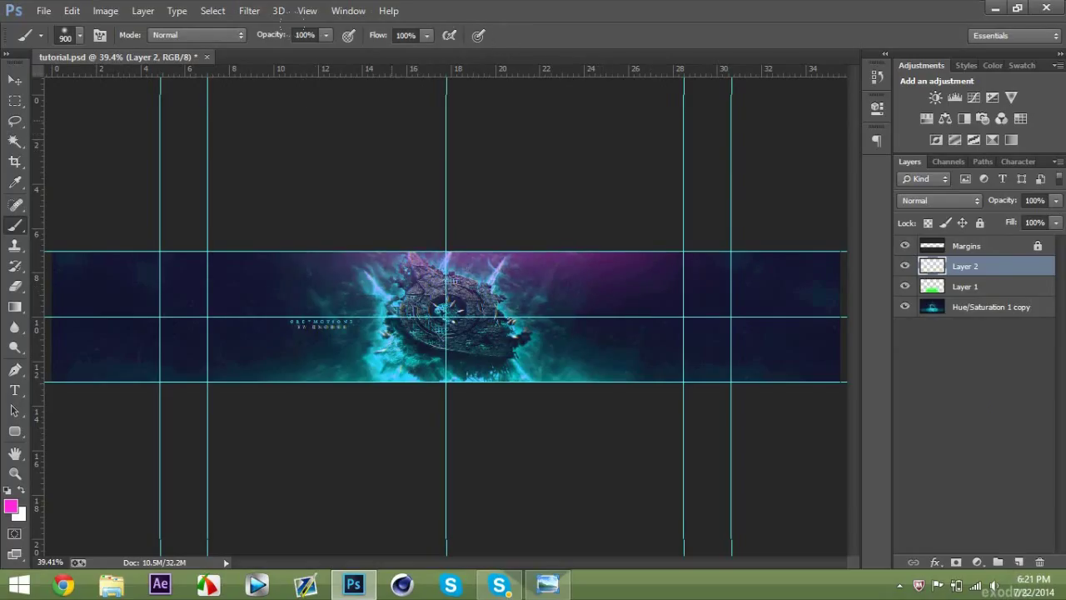
pyautogui.click(937, 199)
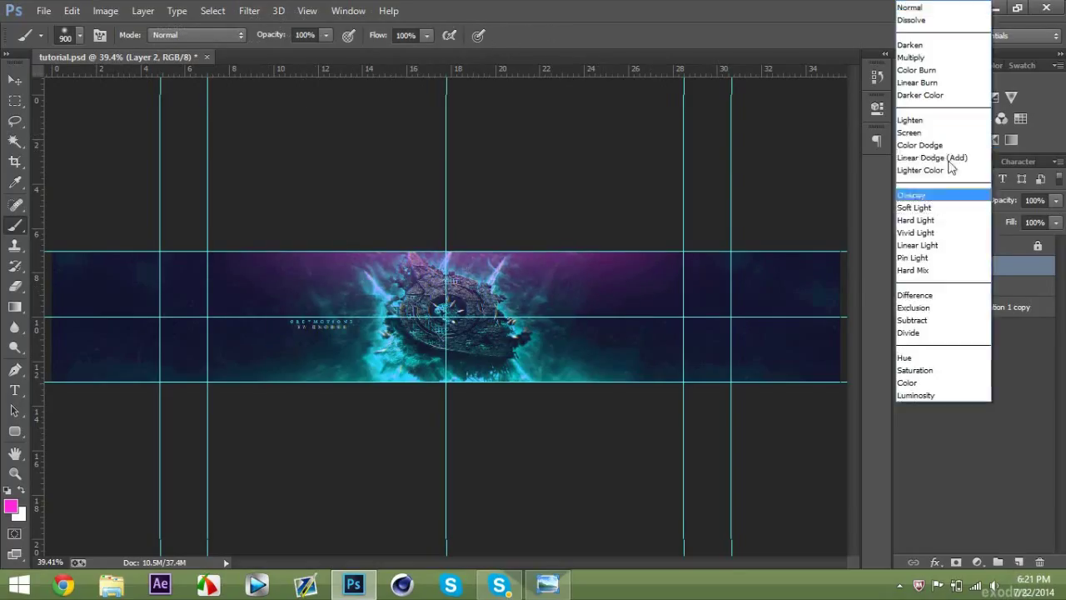
pyautogui.click(910, 120)
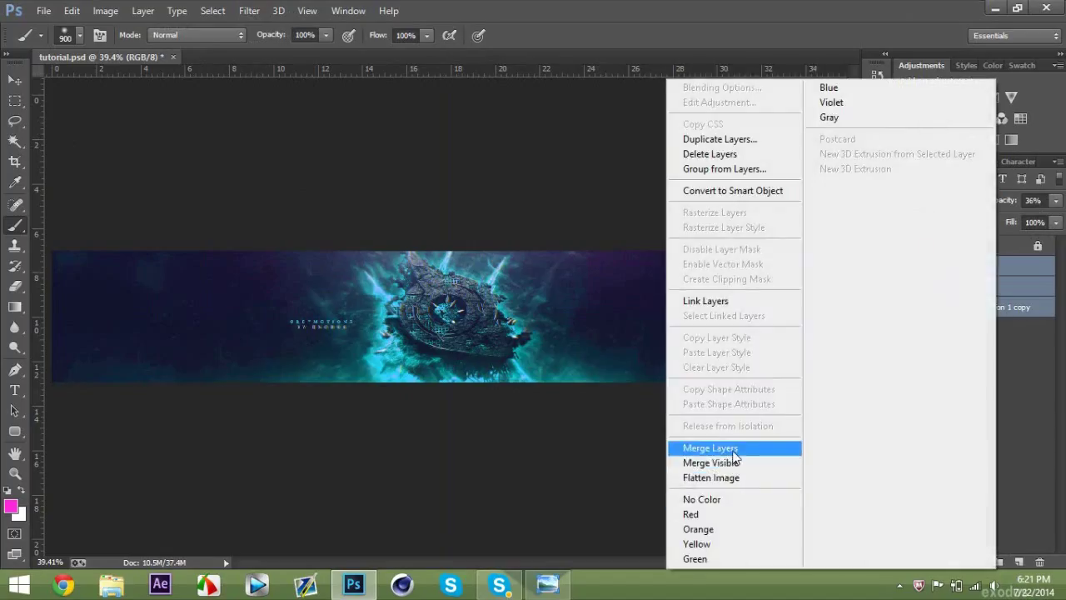
# Step: Merge the glow layers into the banner and add a 43% Overlay black-to-white gradient overlay
pyautogui.click(710, 448)
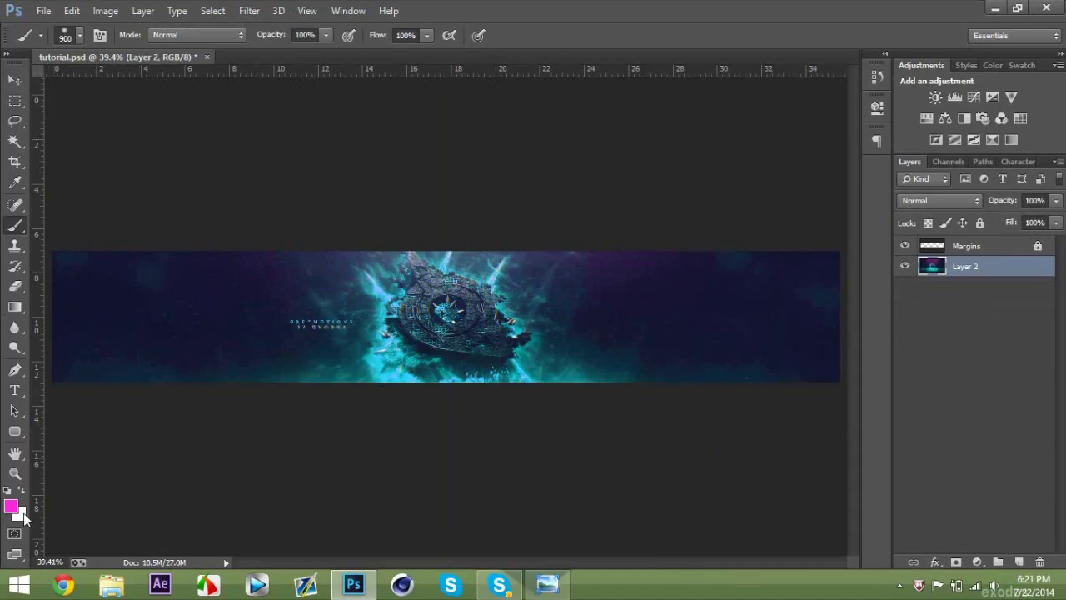
pyautogui.click(14, 80)
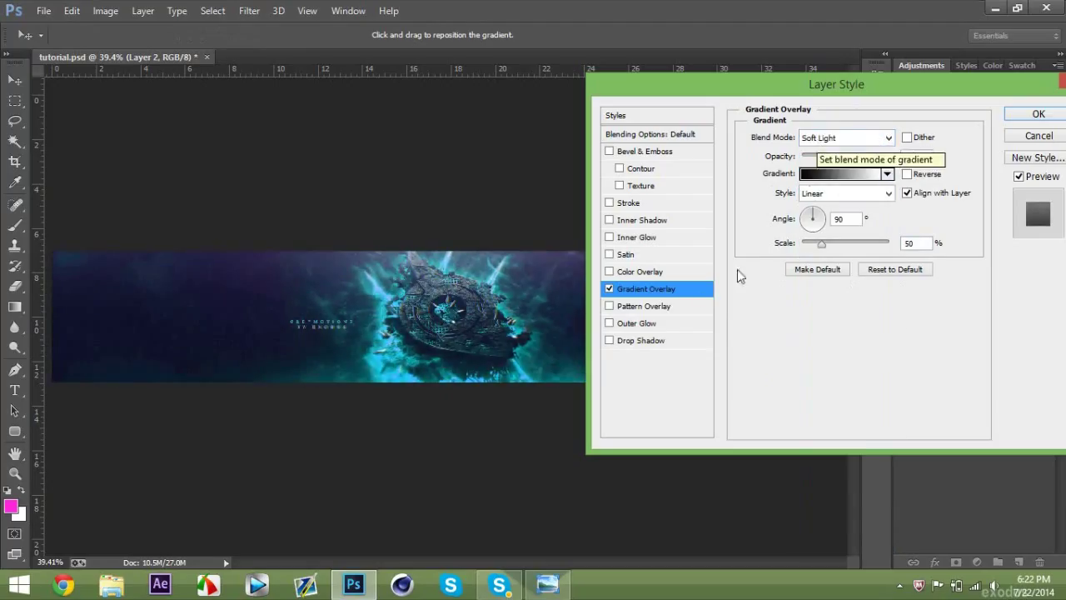
pyautogui.moveTo(836, 84); pyautogui.dragTo(912, 93)
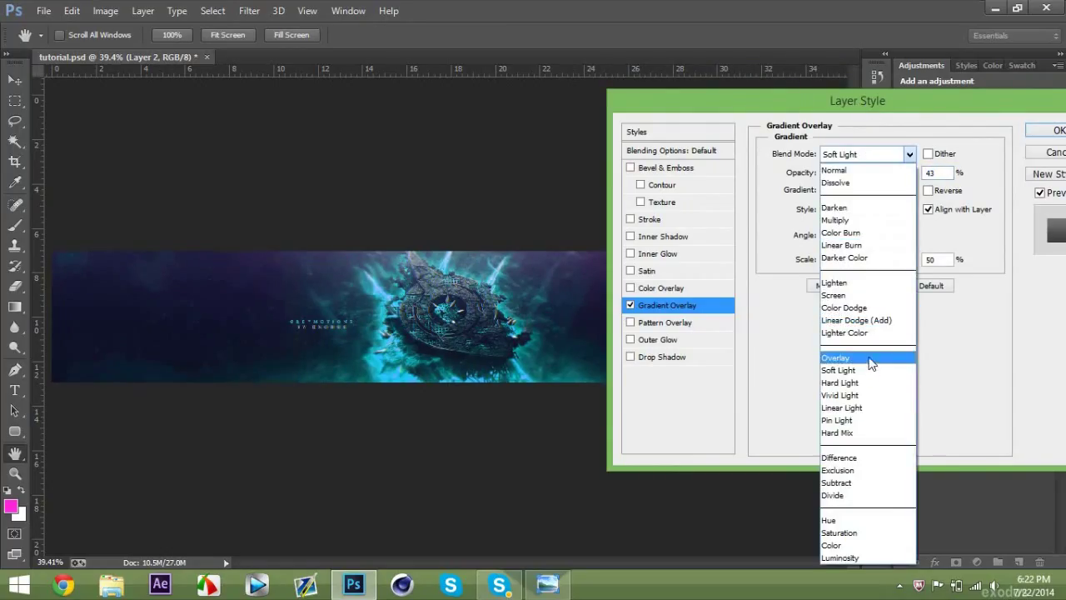
pyautogui.click(836, 358)
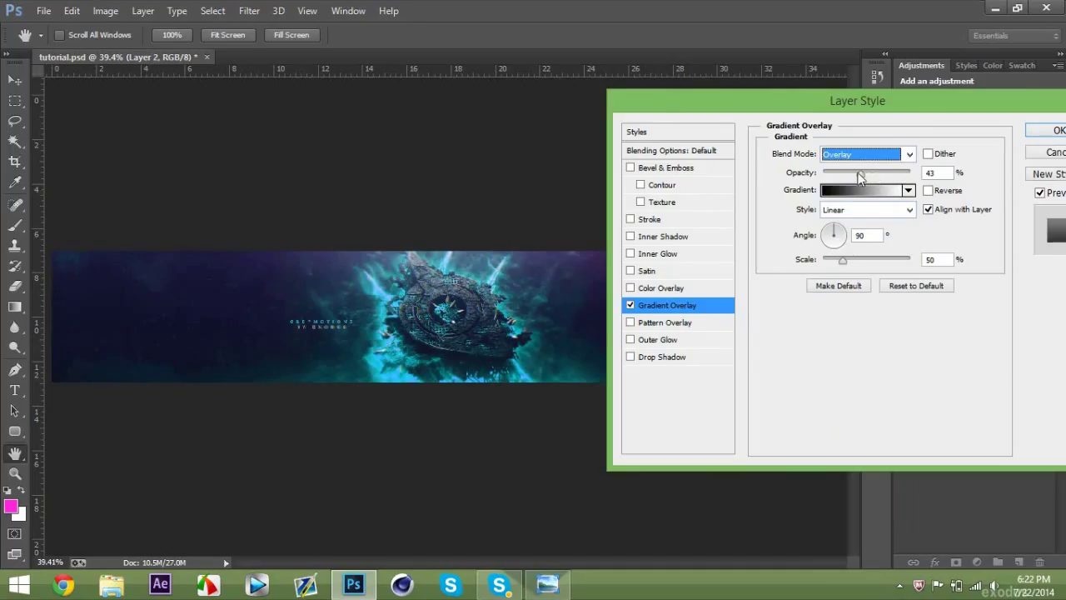
pyautogui.click(1059, 130)
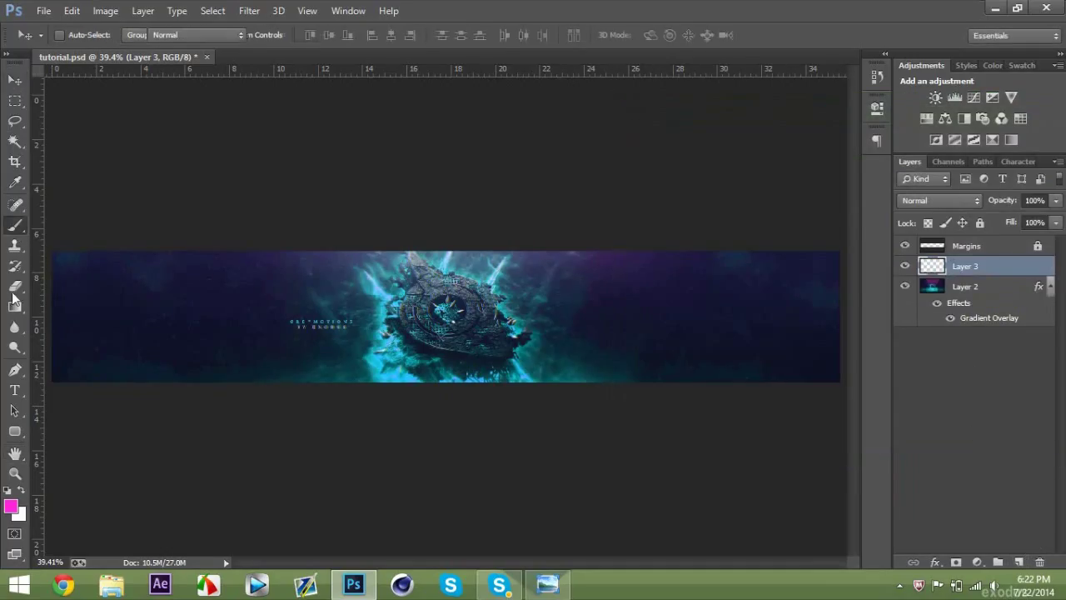
# Step: Paint blue light dots on a 4% Lighten layer and merge them into the banner
pyautogui.click(12, 506)
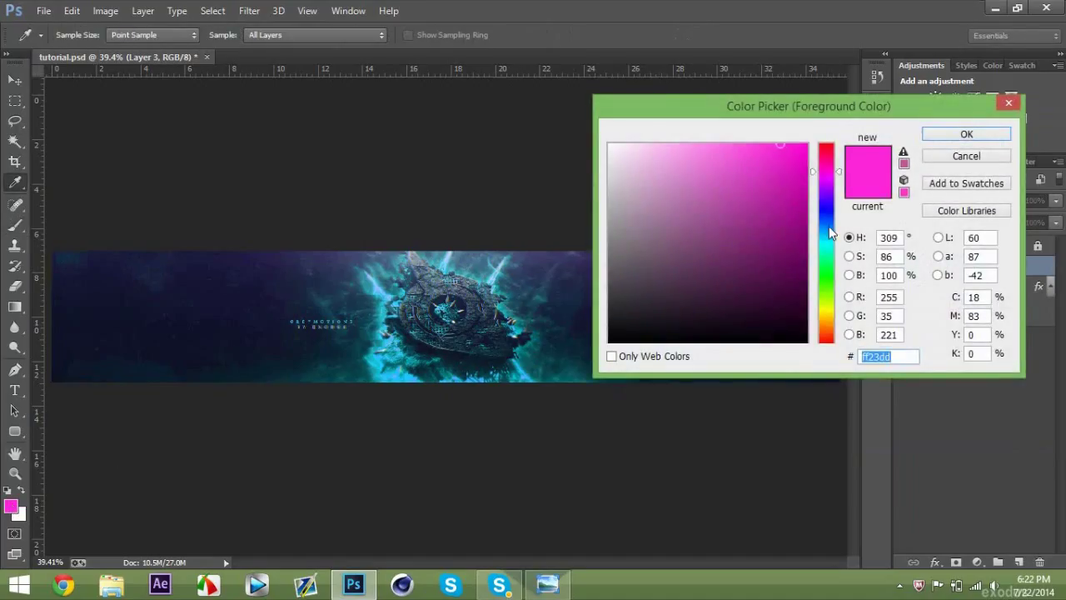
pyautogui.click(966, 135)
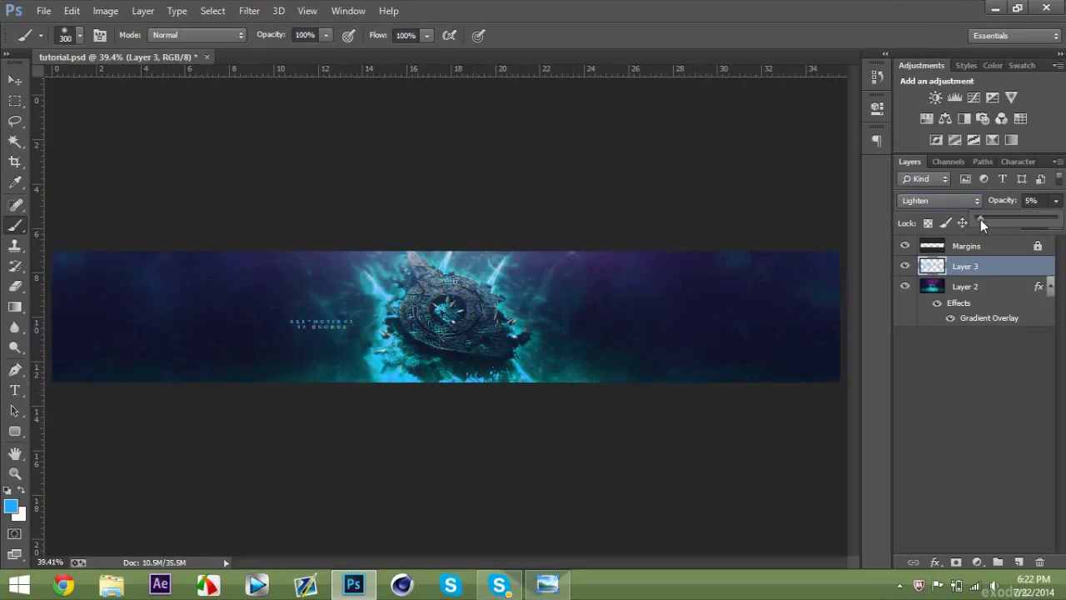
pyautogui.moveTo(983, 224); pyautogui.dragTo(982, 223)
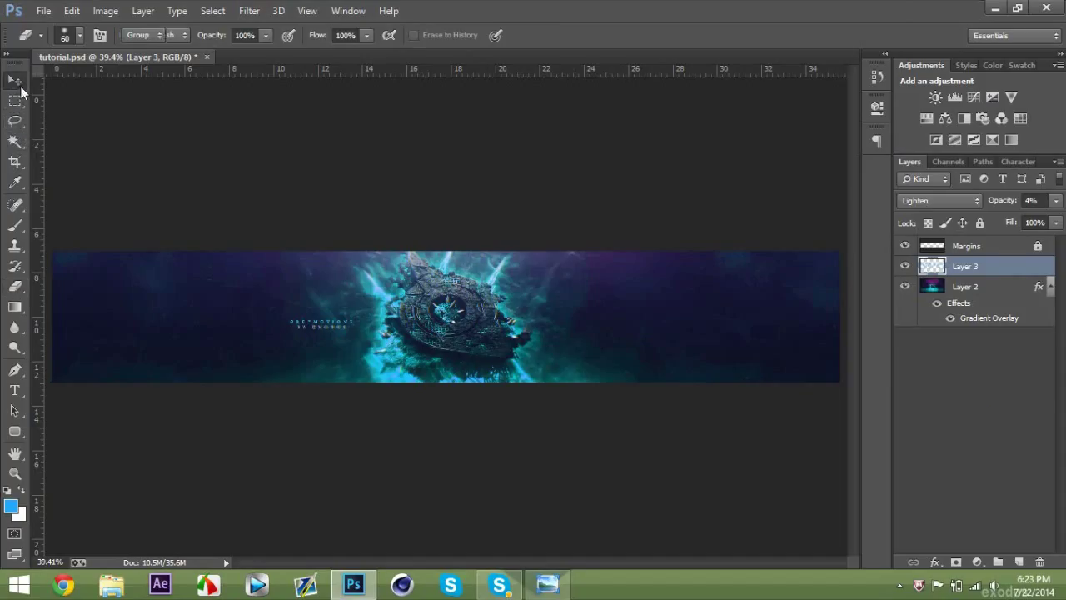
pyautogui.rightClick(965, 266)
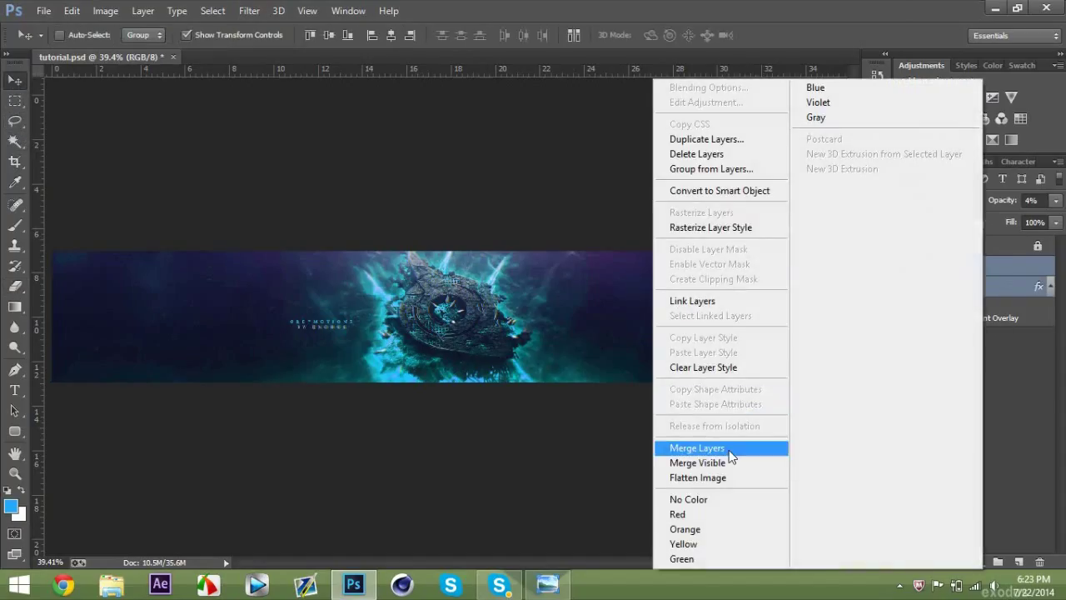
pyautogui.click(698, 447)
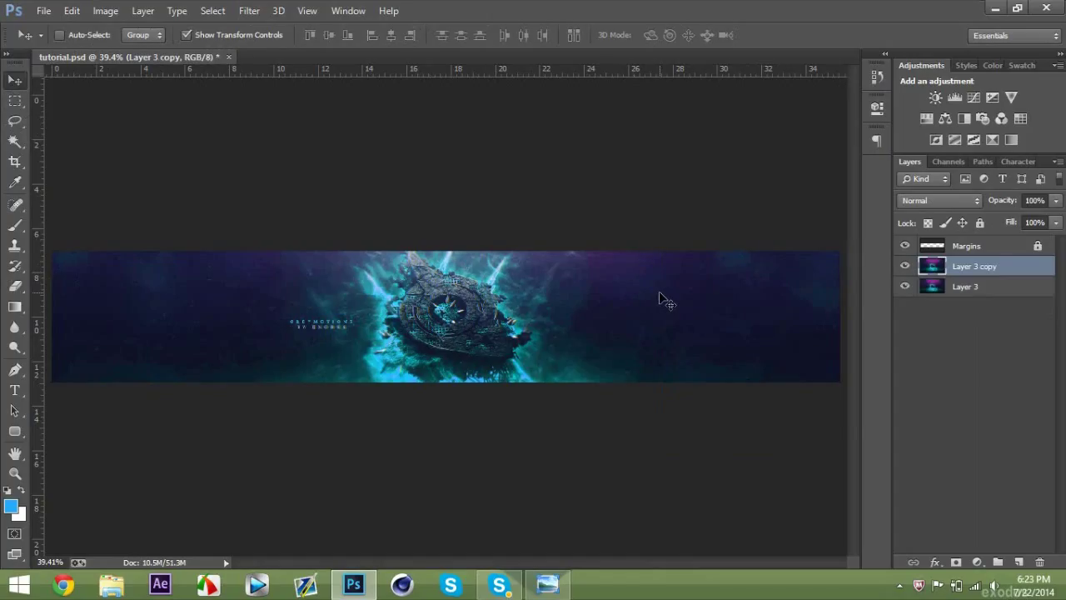
# Step: Apply Filter > Distort > Ripple at Medium size with a fine-tuned amount
pyautogui.click(249, 11)
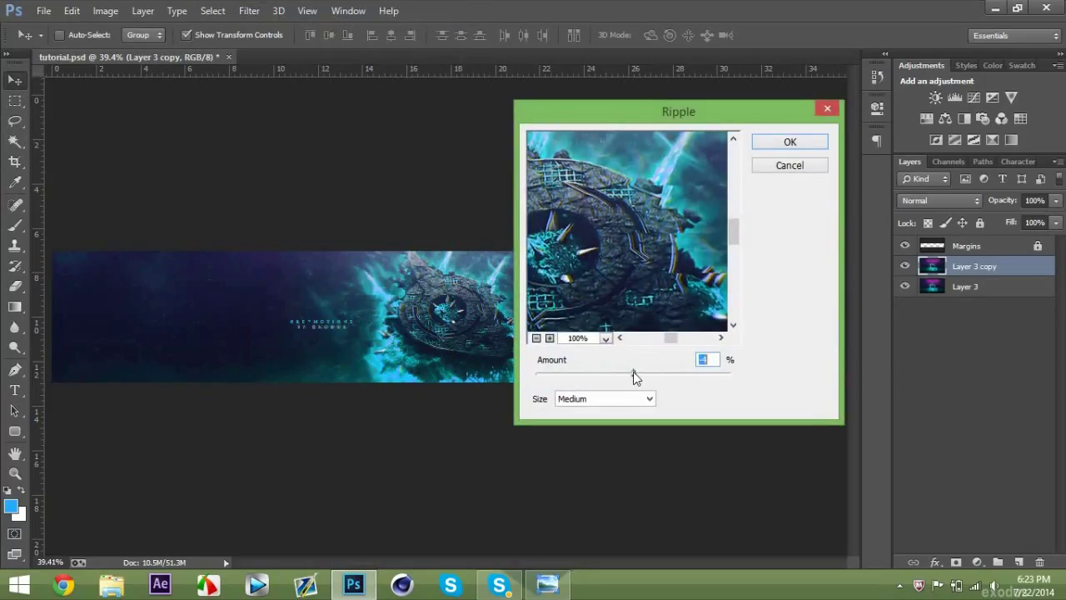
pyautogui.moveTo(633, 374); pyautogui.dragTo(638, 374)
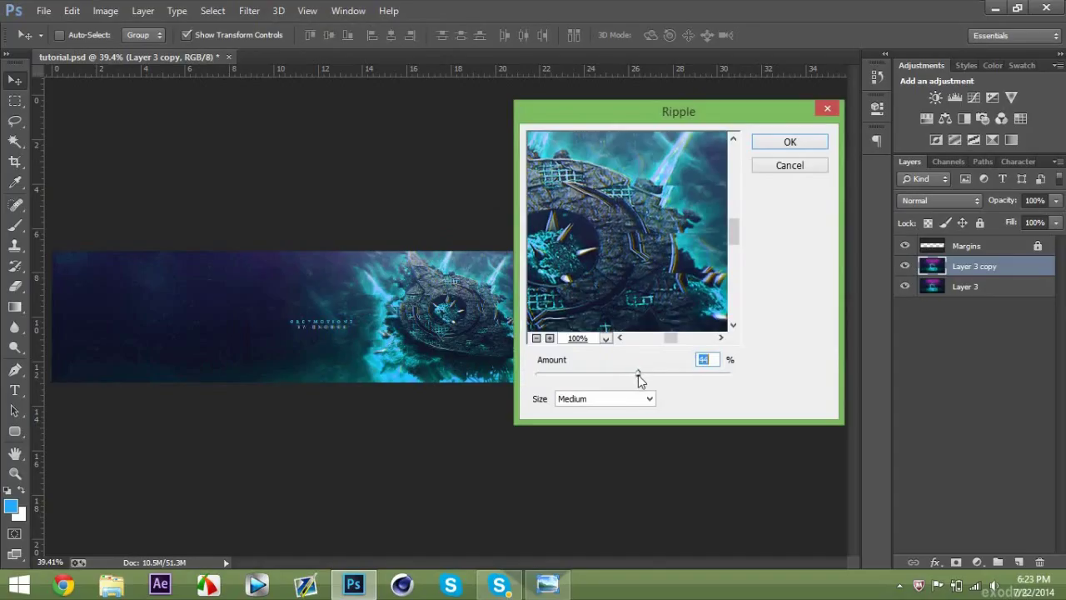
pyautogui.moveTo(637, 373); pyautogui.dragTo(641, 373)
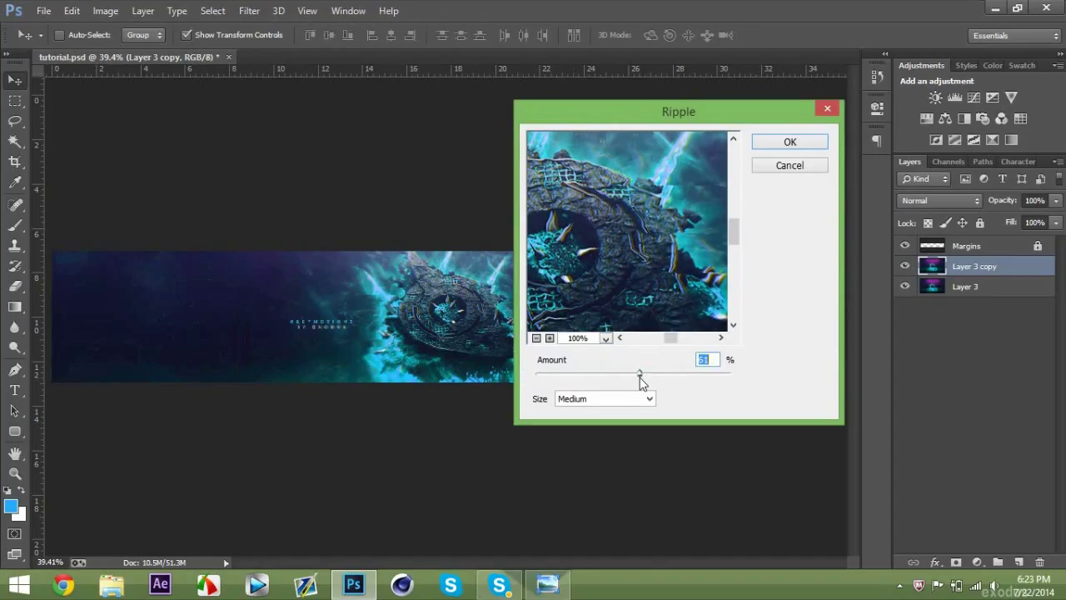
pyautogui.moveTo(640, 373); pyautogui.dragTo(635, 373)
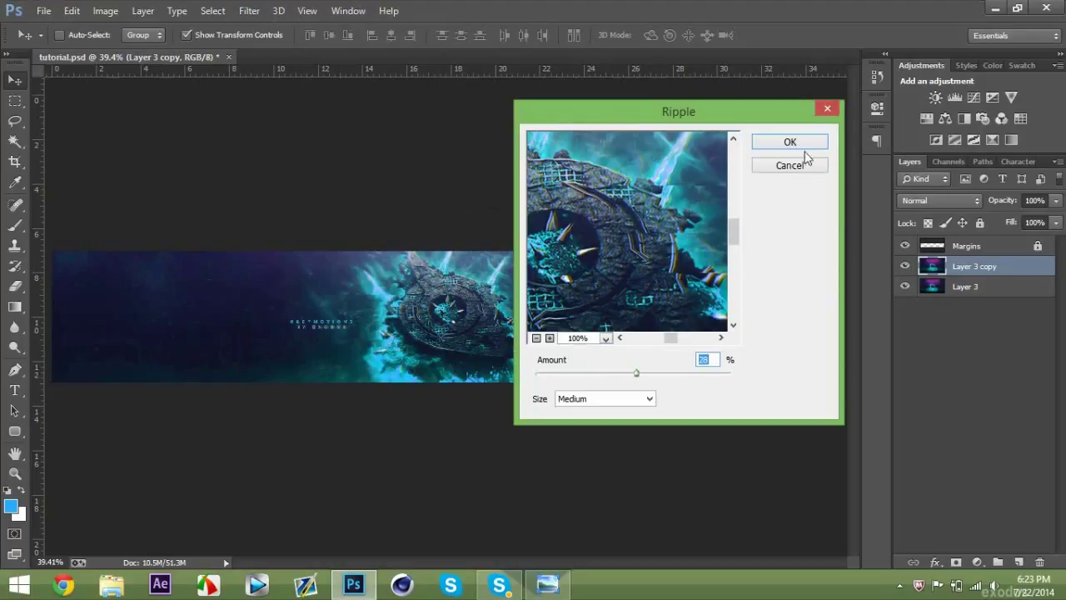
pyautogui.click(790, 142)
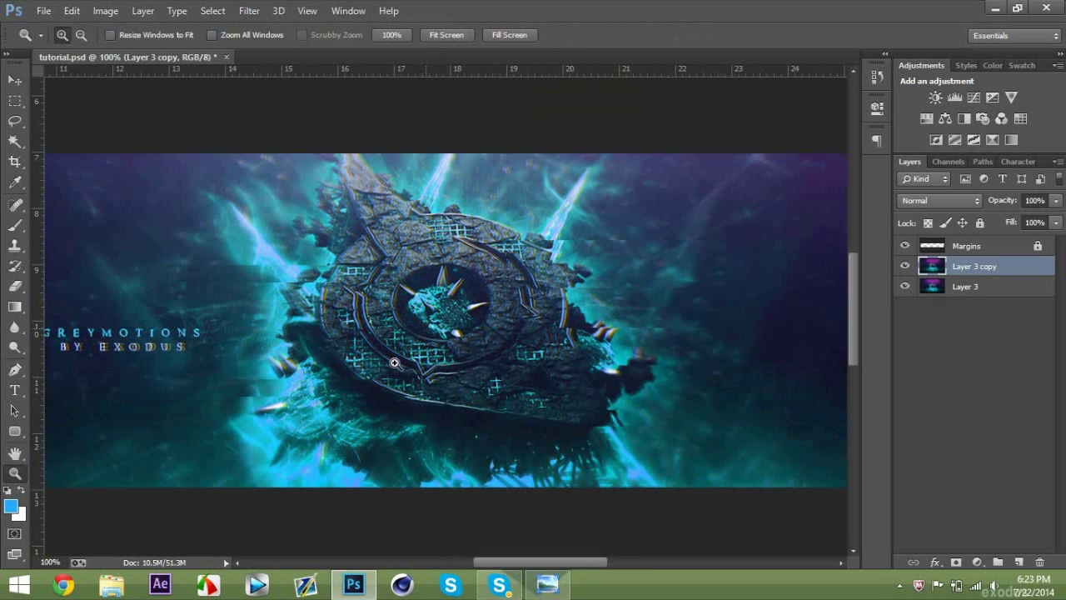
# Step: Erase the rippled copy over parts of the ship and the GREYMOTIONS text
pyautogui.click(904, 265)
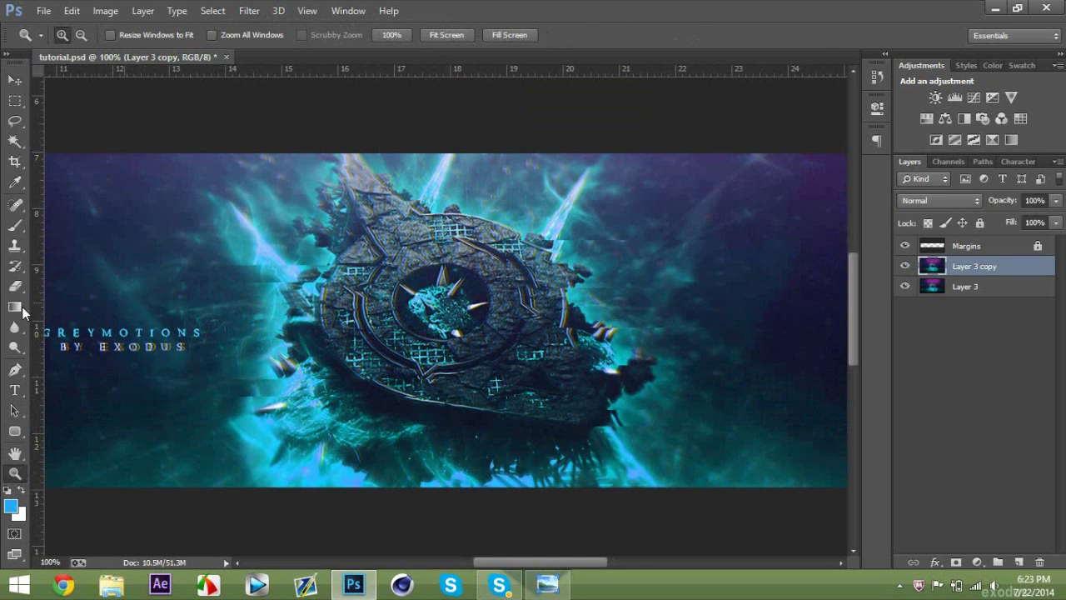
pyautogui.click(15, 286)
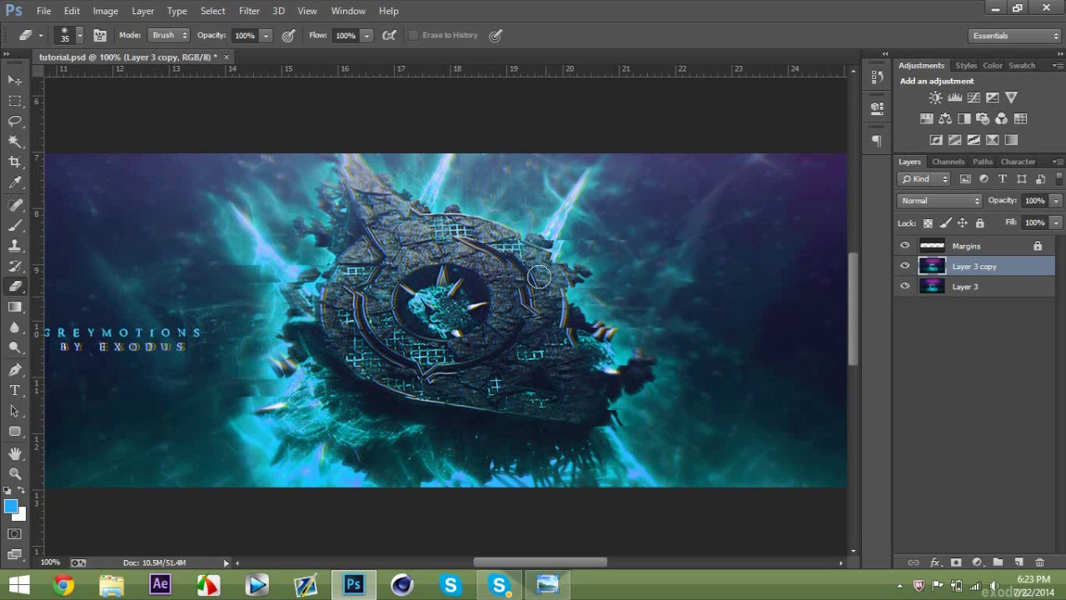
pyautogui.moveTo(520, 300)
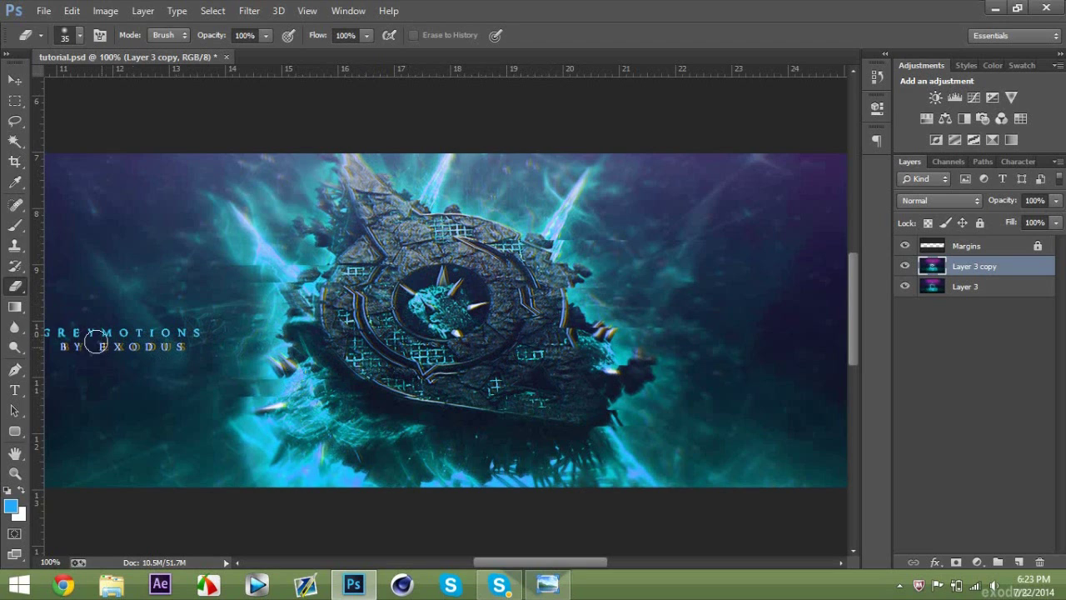
pyautogui.click(964, 286)
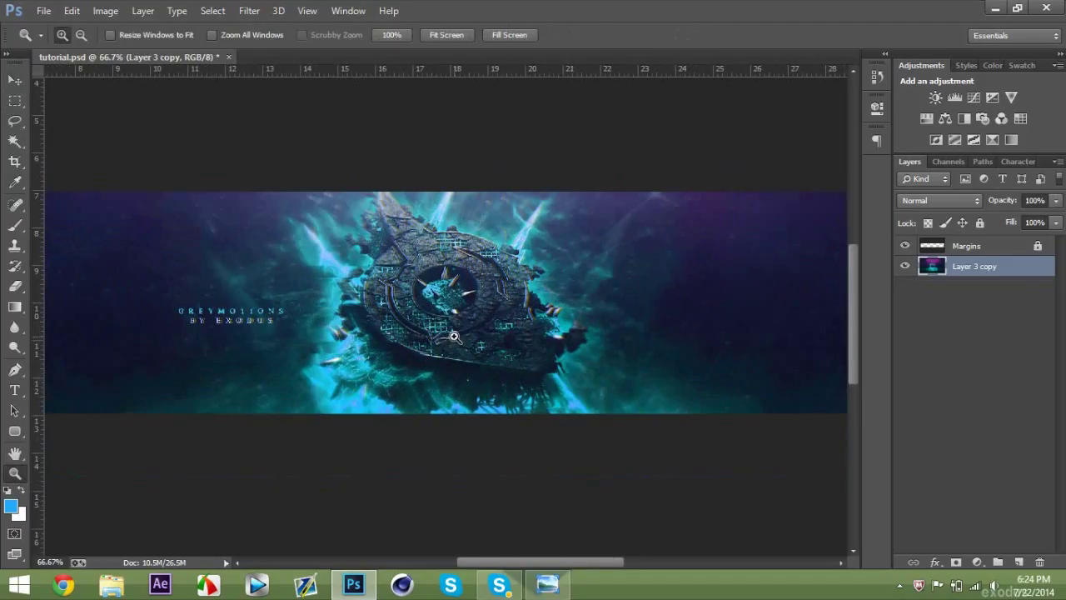
pyautogui.click(14, 79)
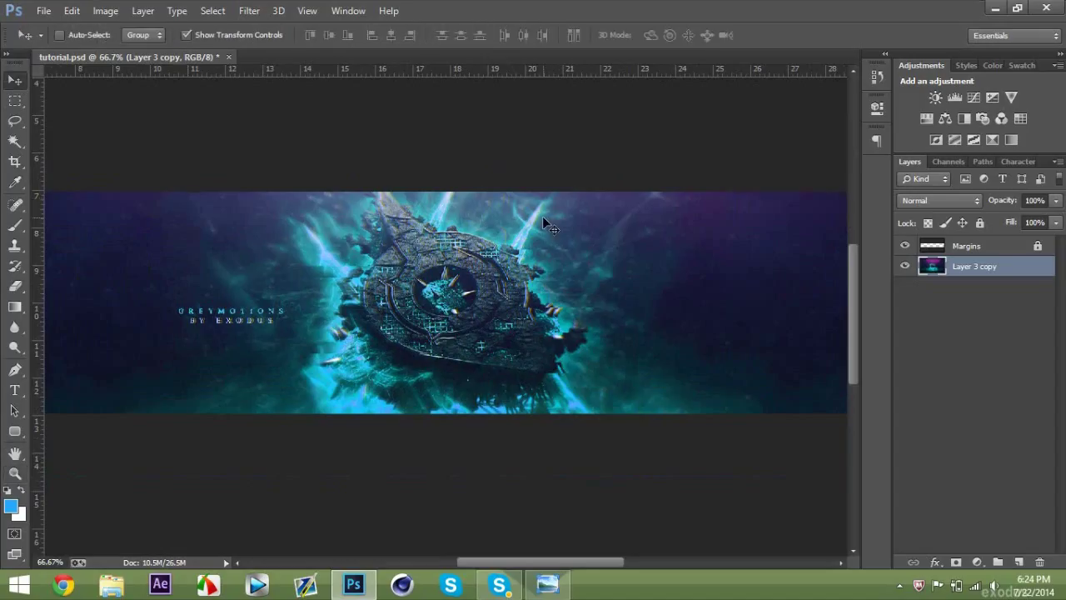